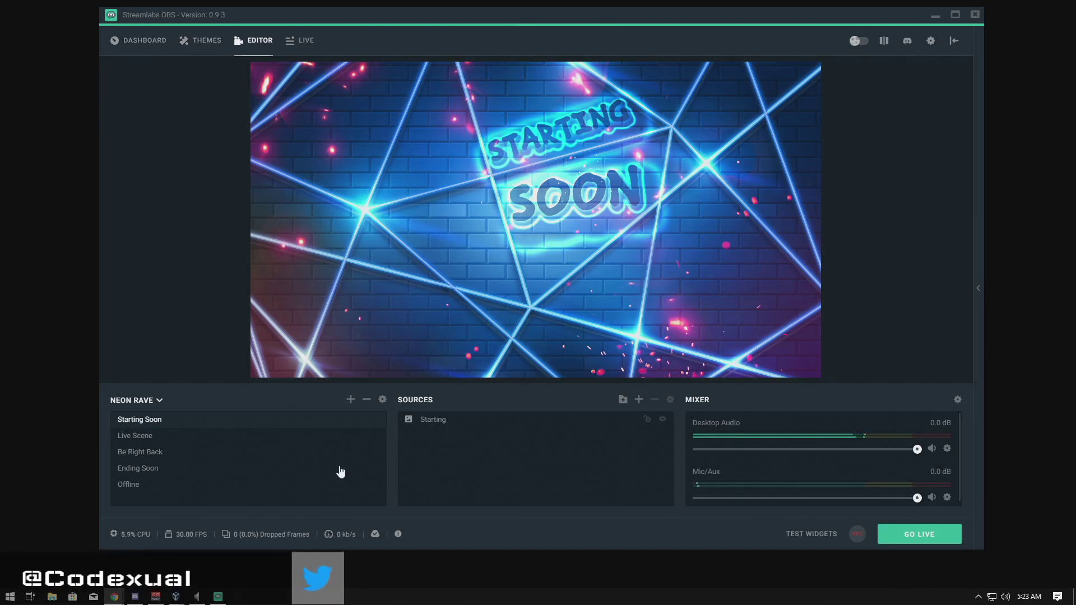
mouse_move(193, 508)
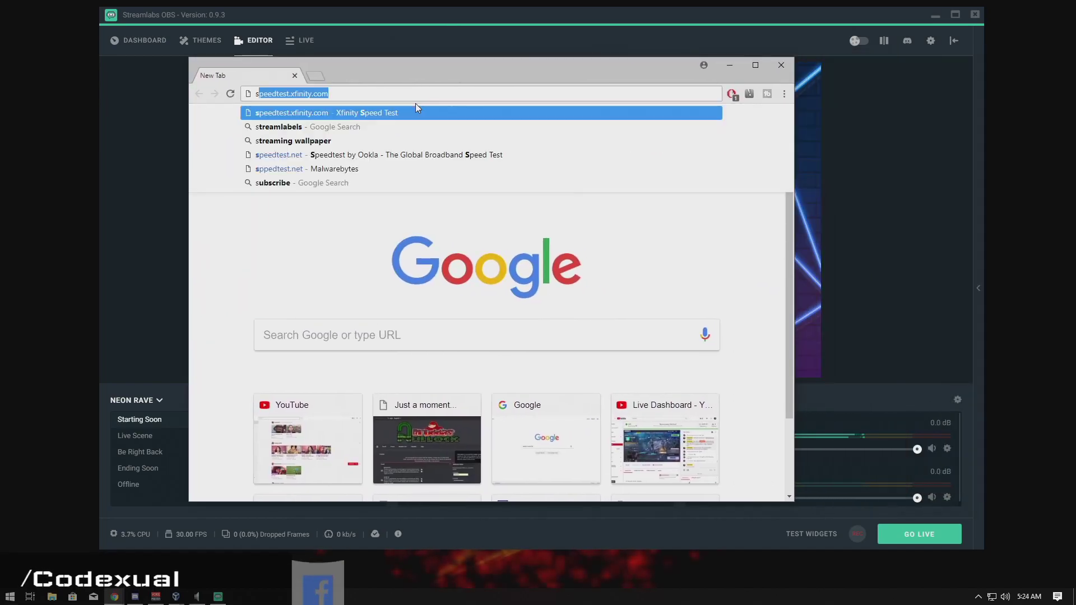
Visit the Streamlabs website in Chrome, then return to the Streamlabs OBS editor.
text(streamlabels)
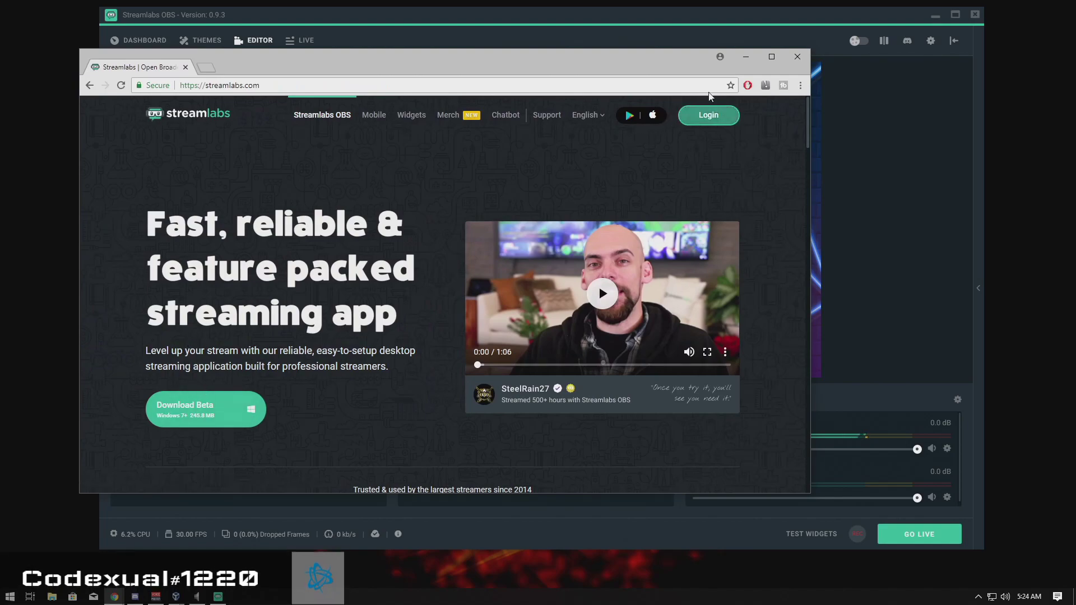
click(796, 56)
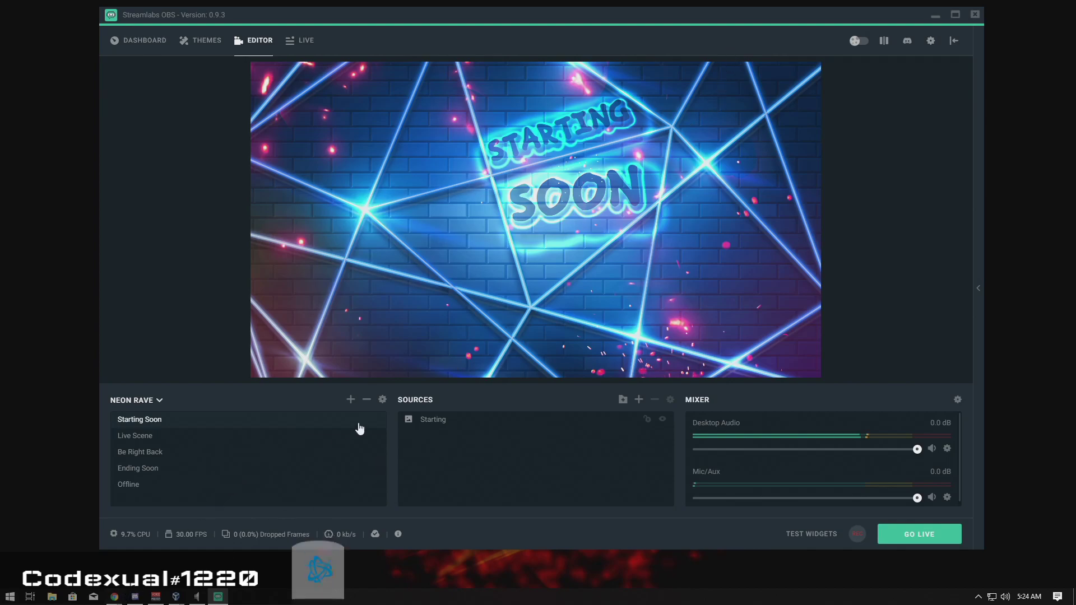
mouse_move(114, 595)
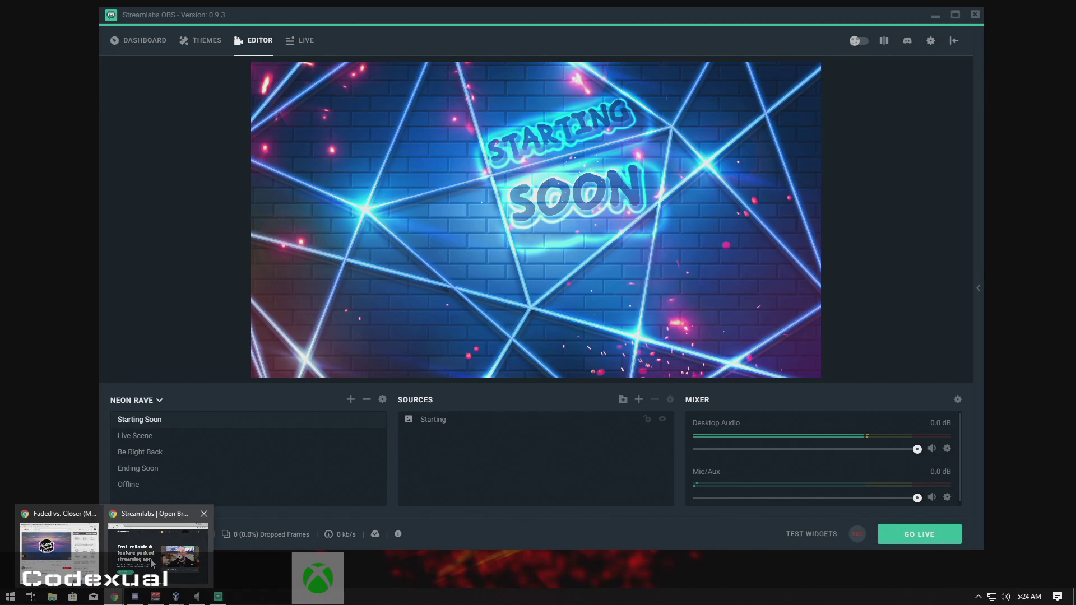
Log out of the Streamlabs web dashboard from the account menu.
click(156, 549)
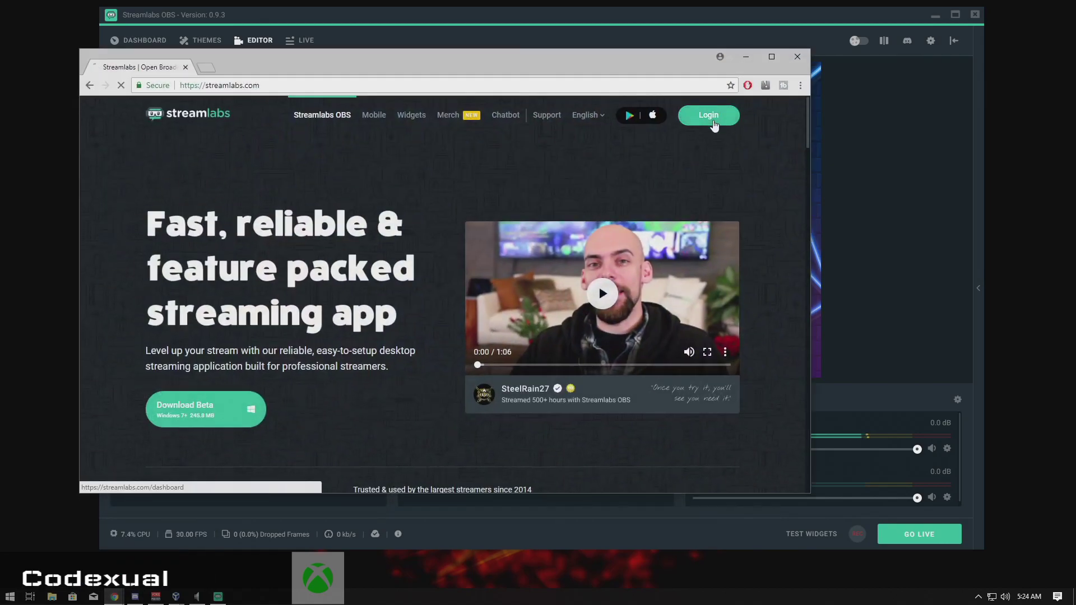
click(708, 115)
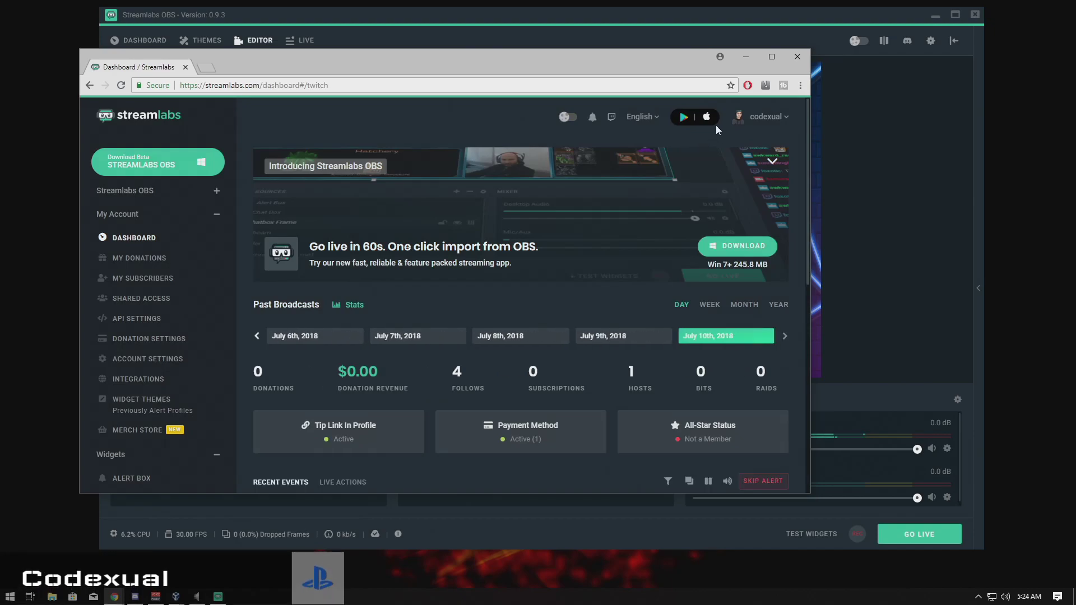
click(760, 116)
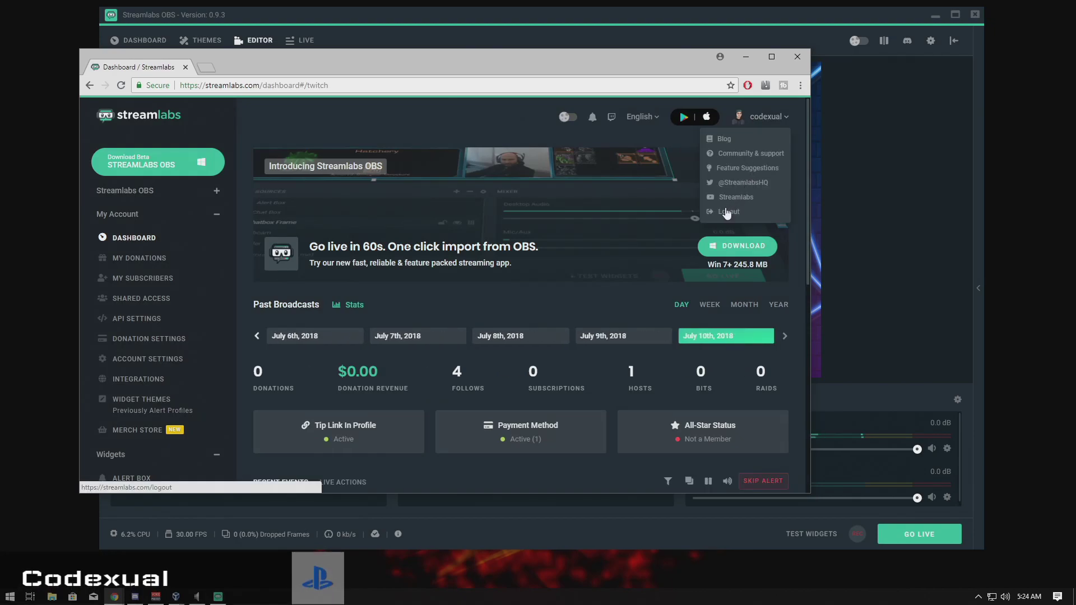
click(727, 211)
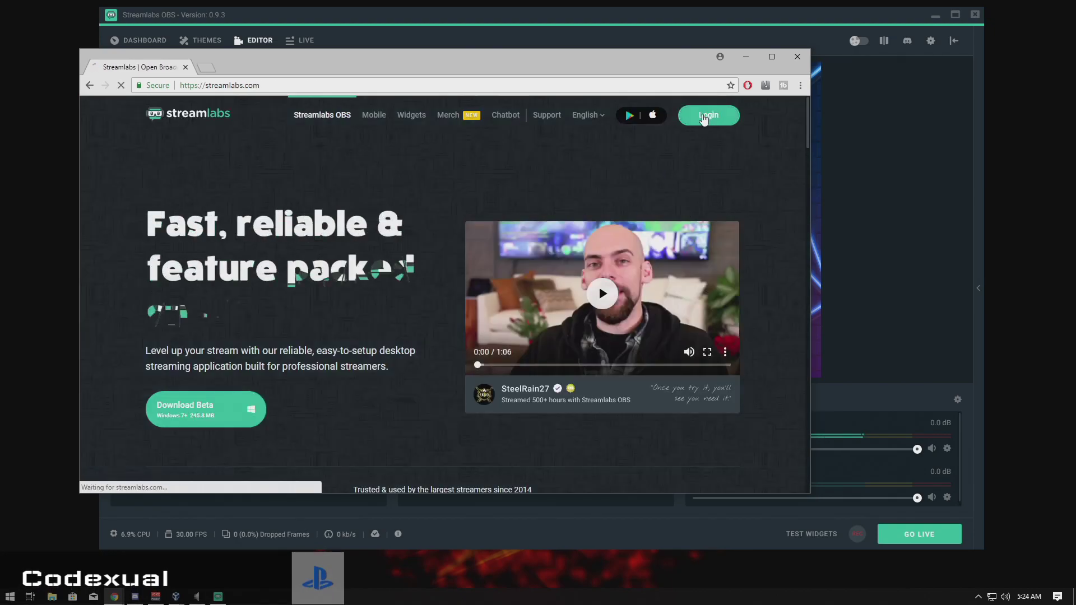
Sign back into Streamlabs with the Twitch account and view the dashboard.
click(707, 115)
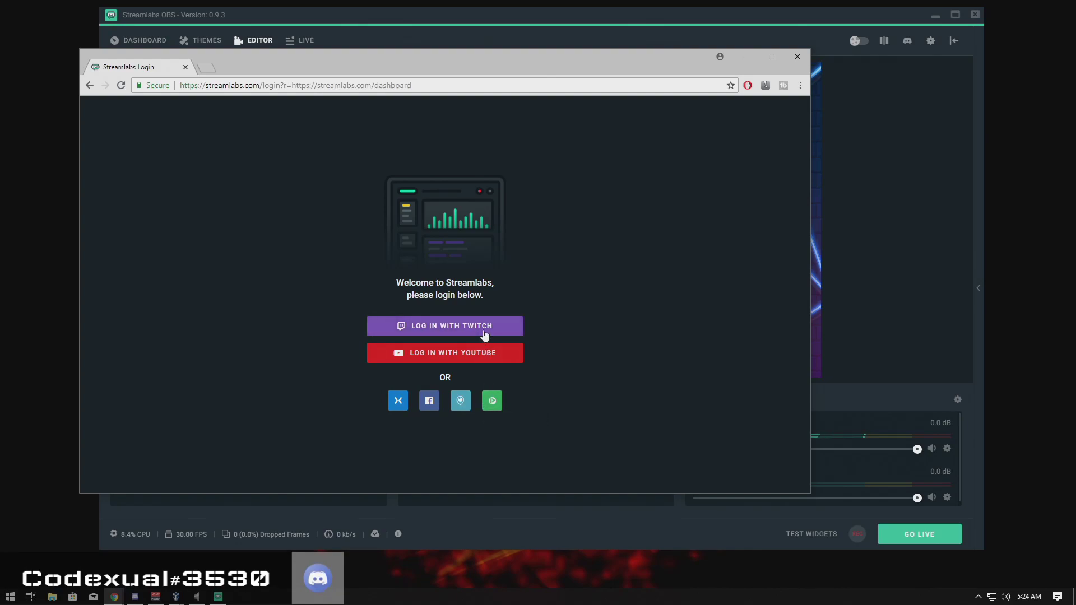
click(445, 325)
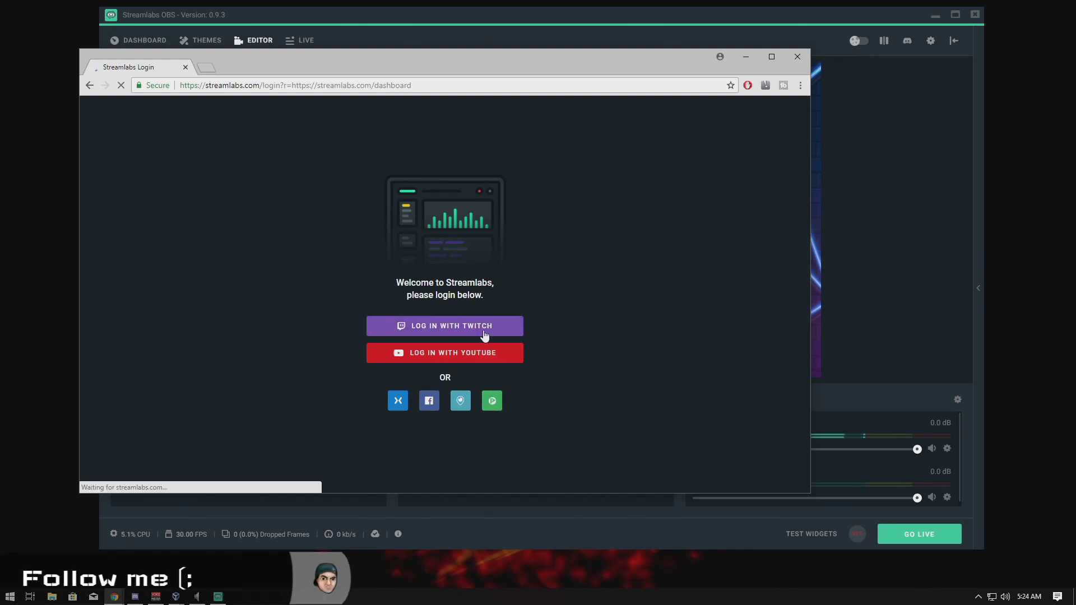
click(444, 325)
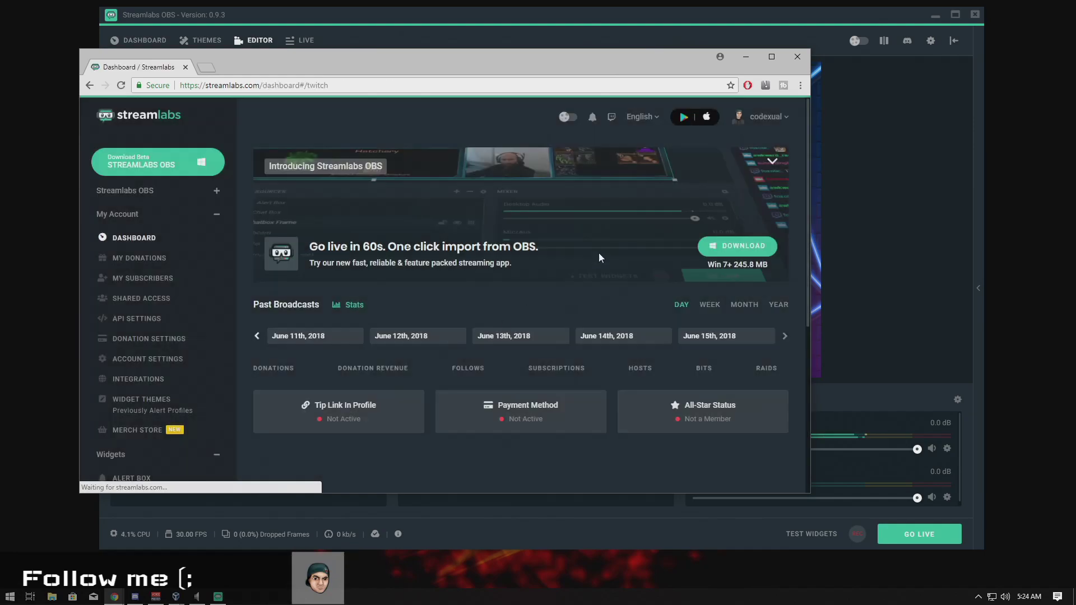
click(785, 336)
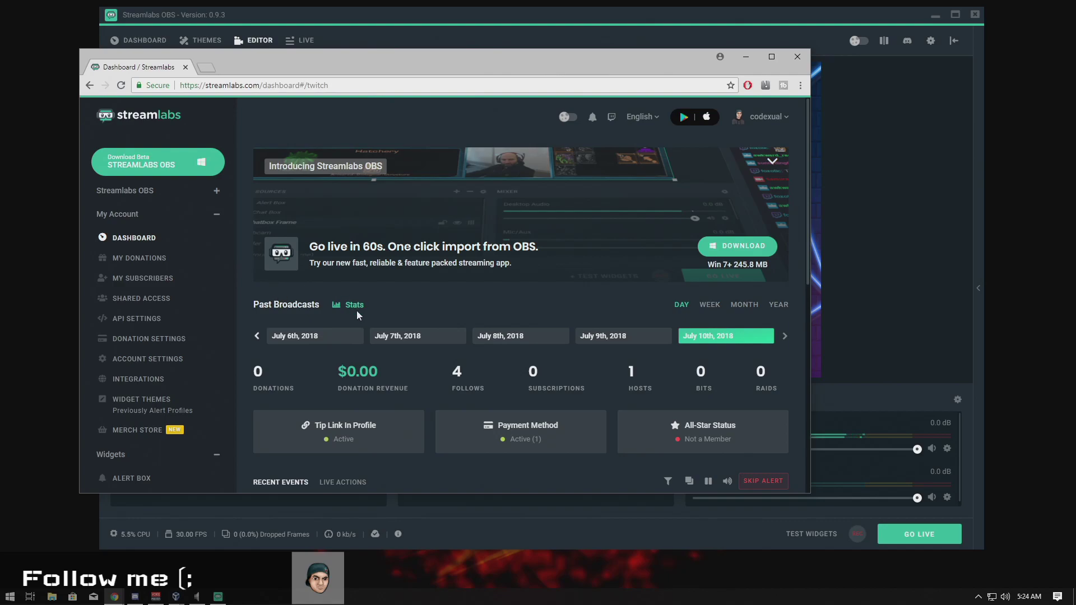
scroll(down, 3)
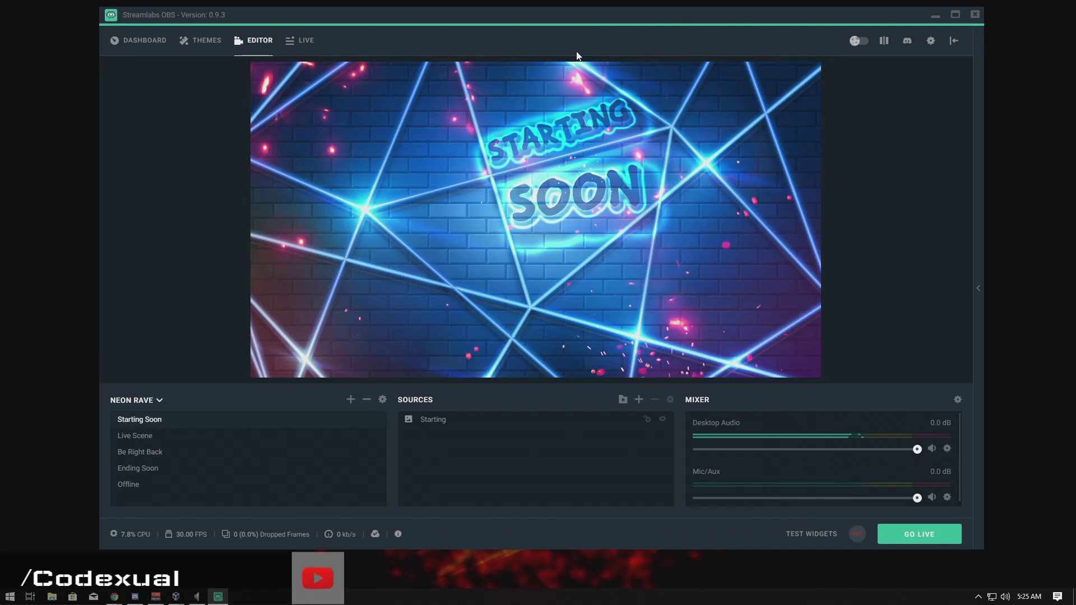
mouse_move(583, 56)
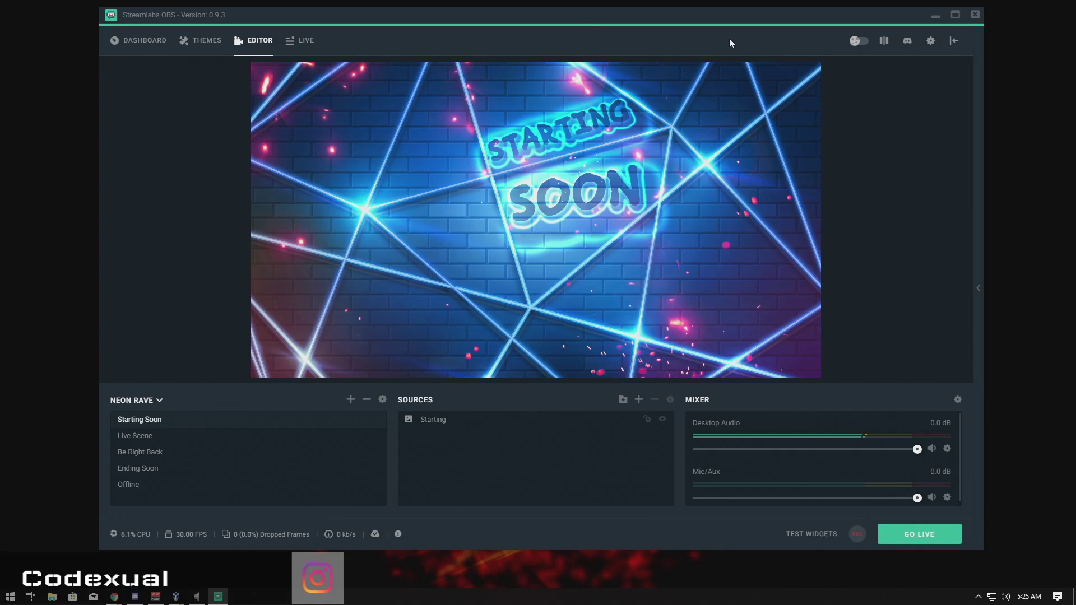
mouse_move(747, 8)
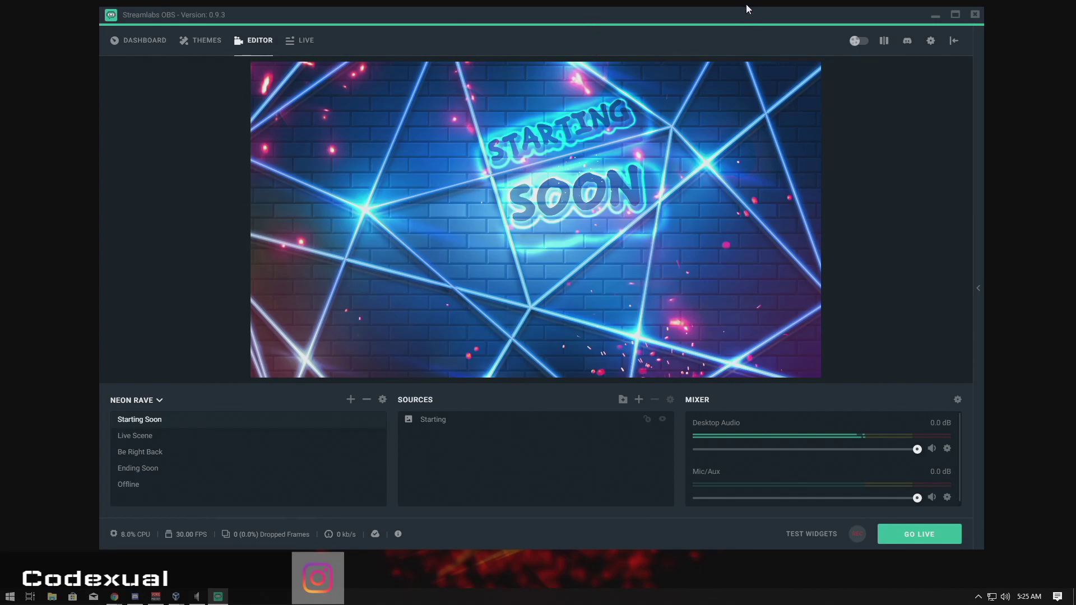
mouse_move(547, 67)
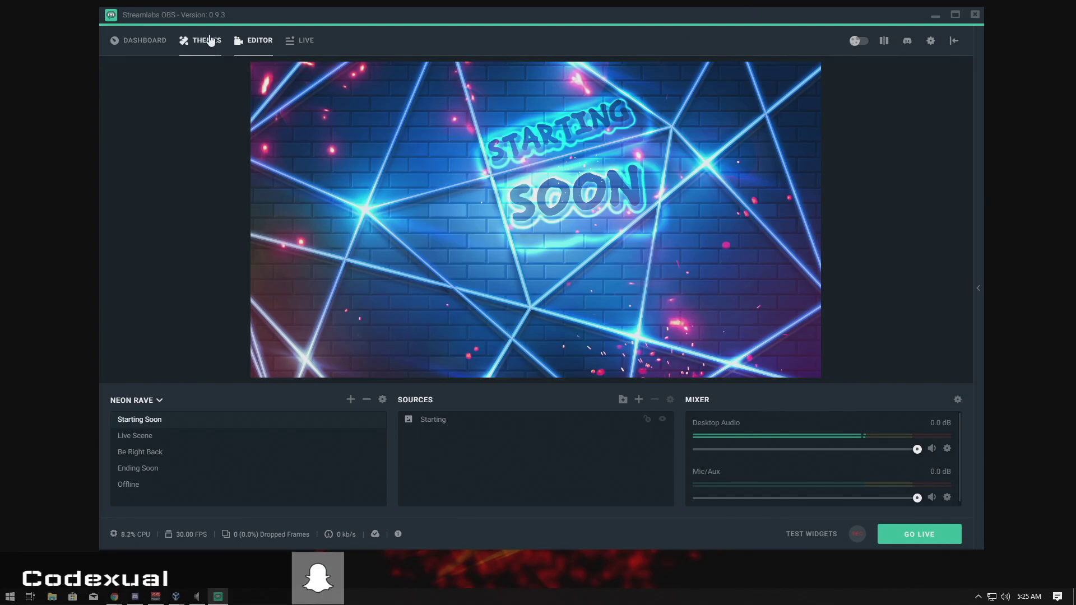
Find the Vibrant Senpai Dragon Ball theme in Themes and install its overlay.
click(206, 40)
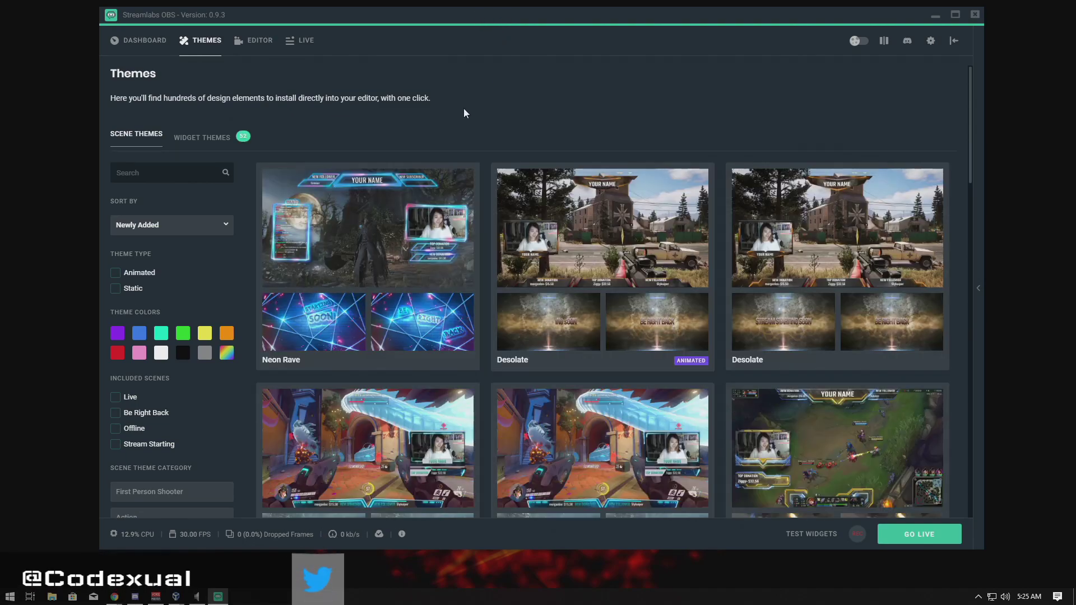
mouse_move(594, 281)
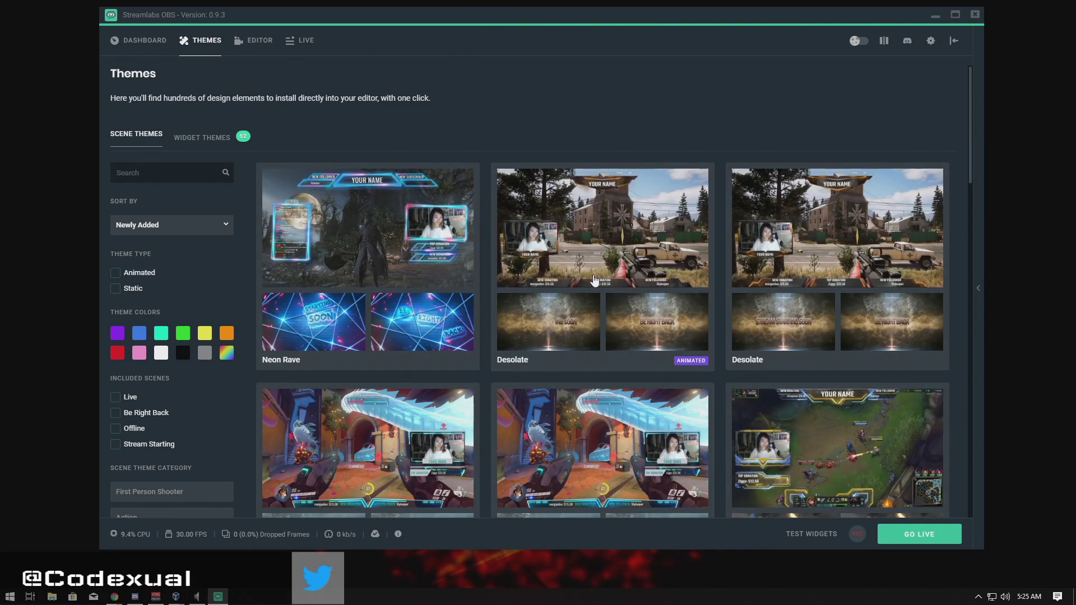
scroll(down, 3)
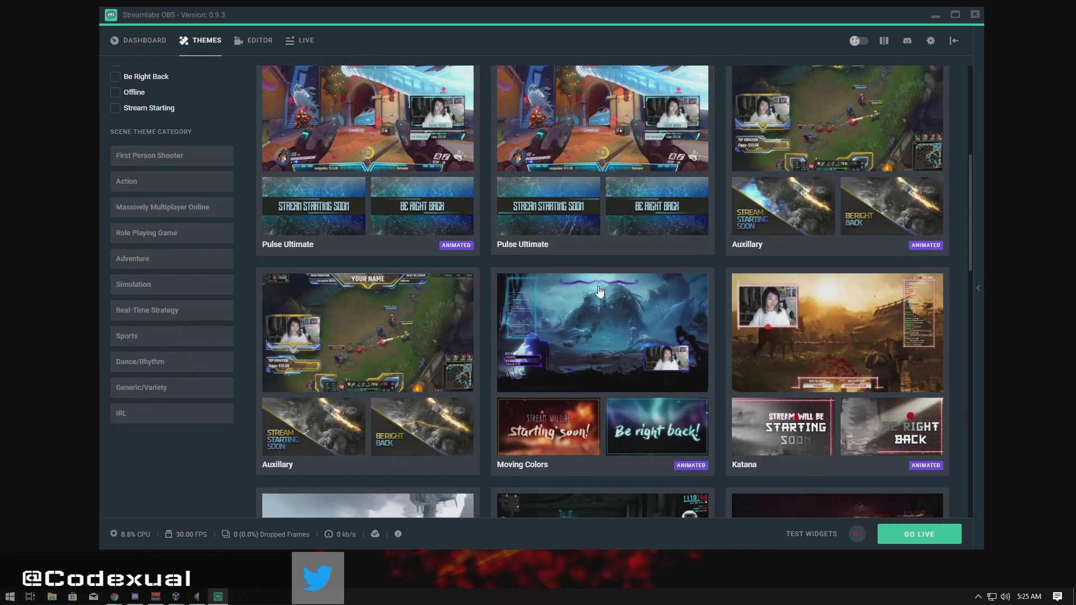
scroll(down, 3)
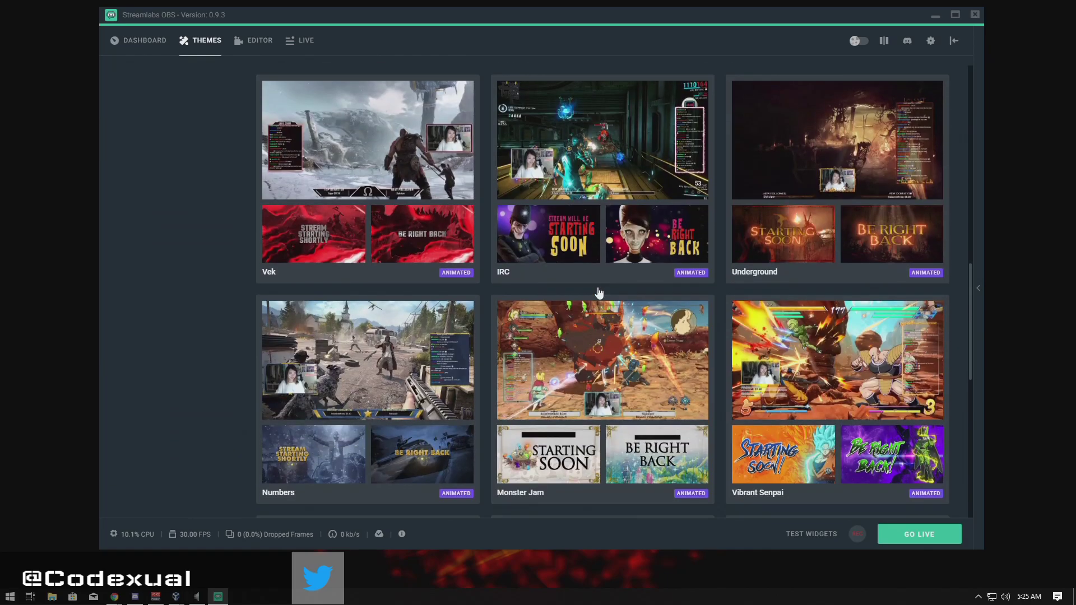
scroll(down, 3)
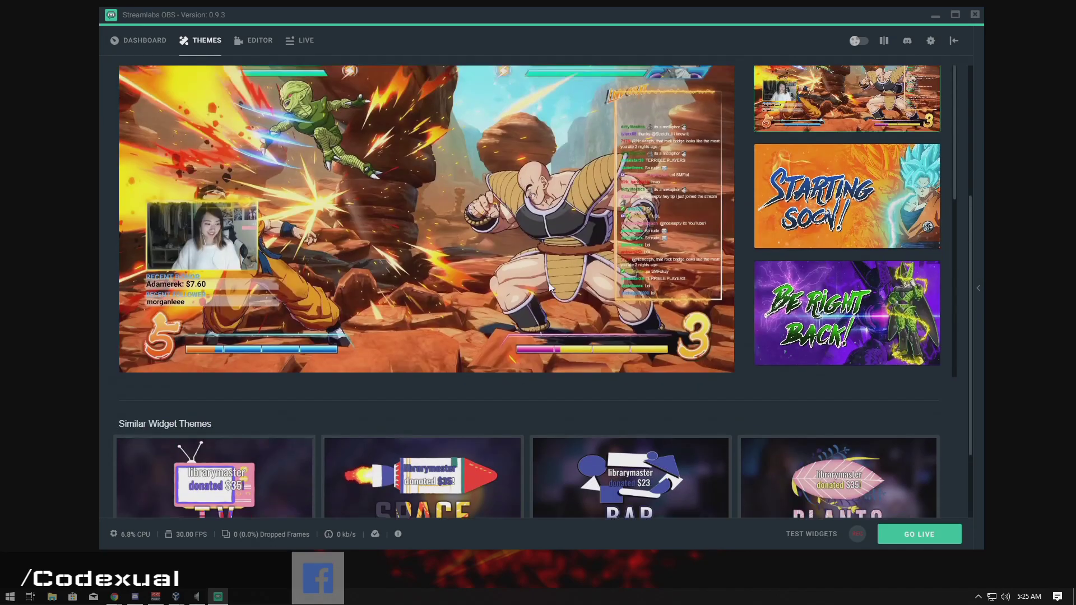
scroll(up, 3)
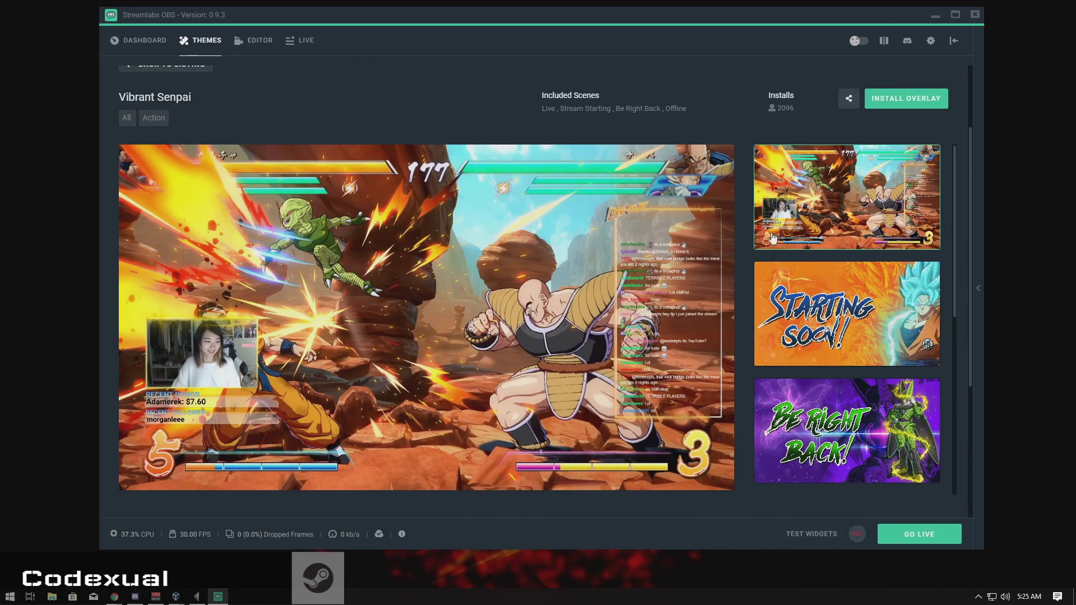
click(905, 98)
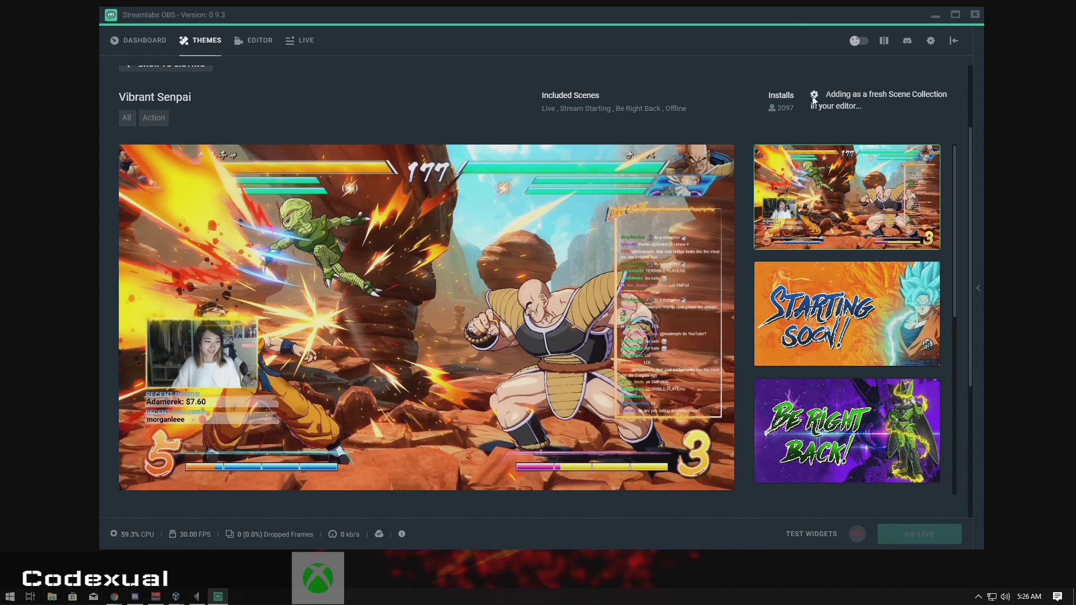
Back in the Editor, choose Vibrant Senpai from the scene collection list.
click(259, 40)
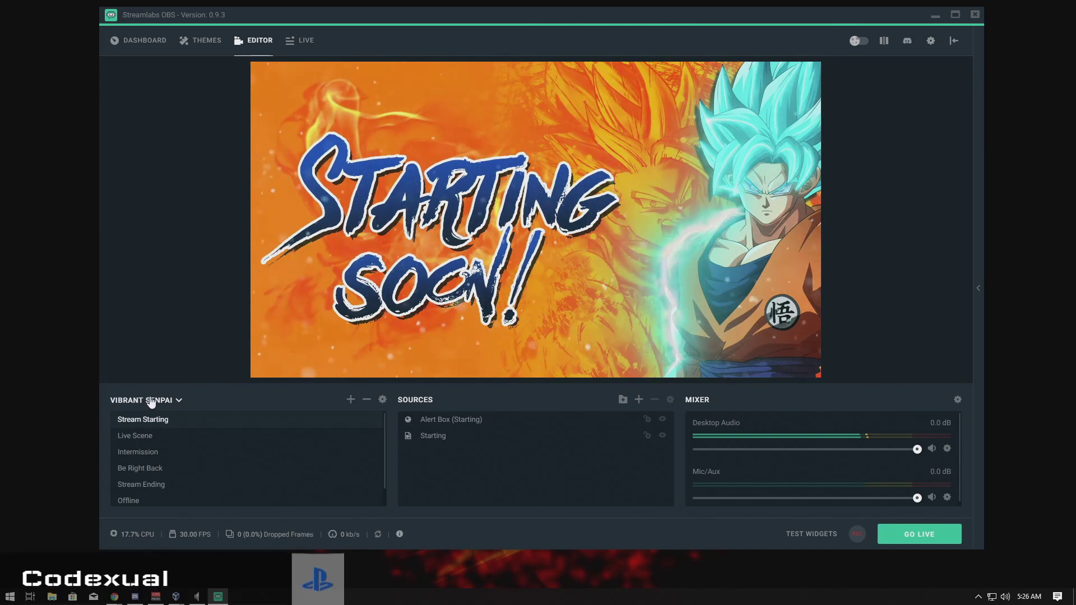
click(177, 400)
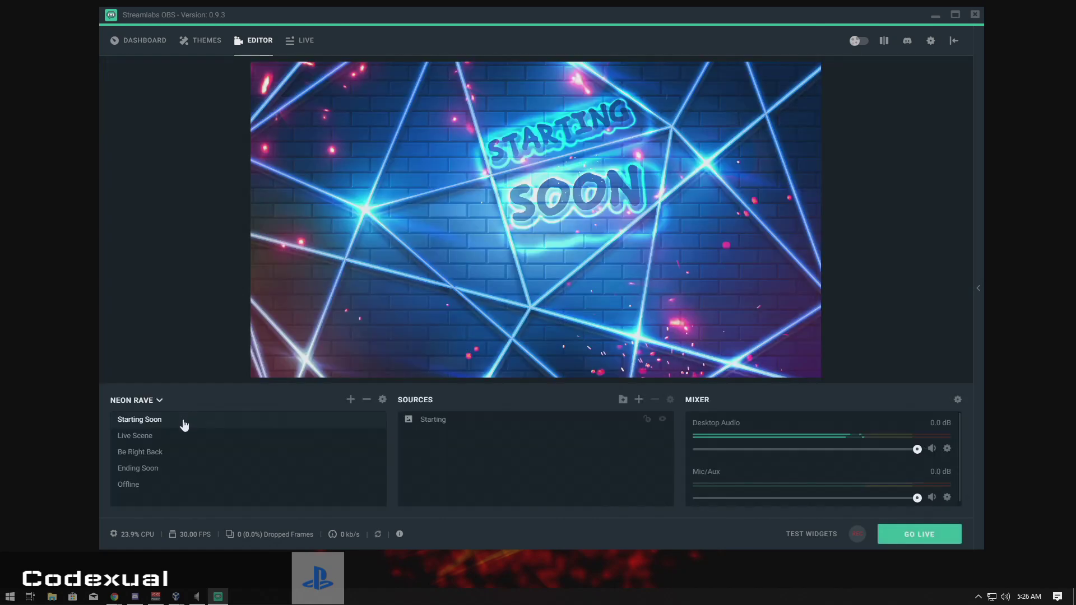
click(159, 400)
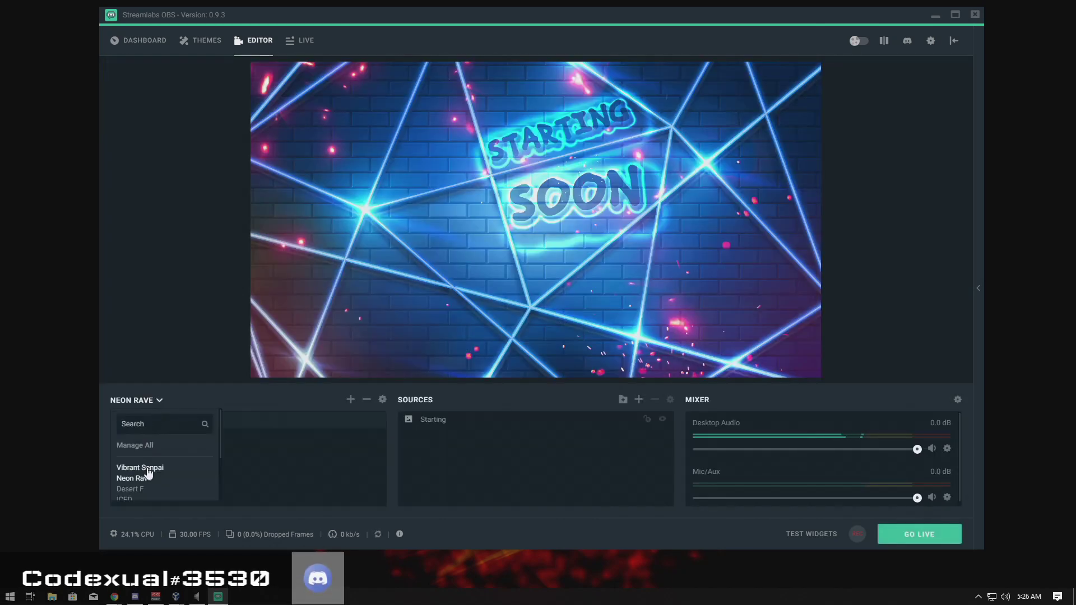
click(140, 467)
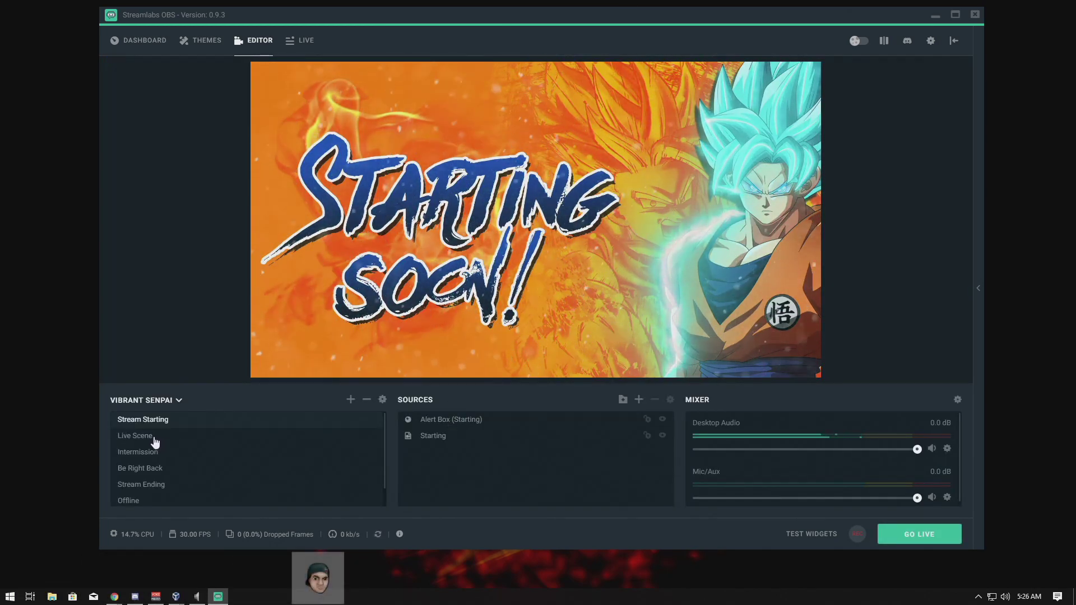
Open Live Scene, hide 'Background (delete me)', and select the Labels and Alert Box sources.
click(135, 435)
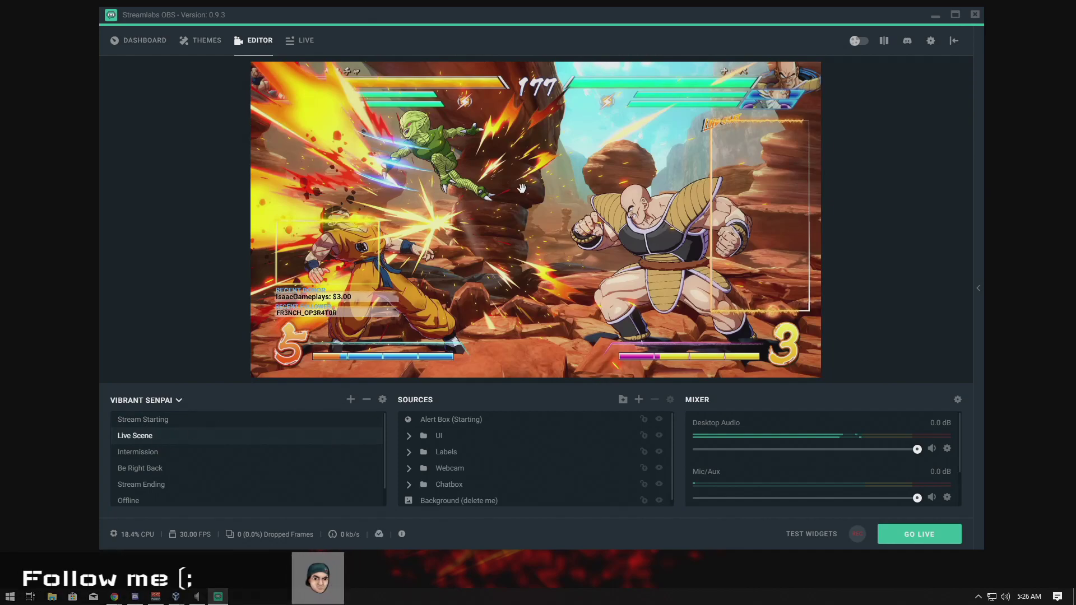
mouse_move(562, 180)
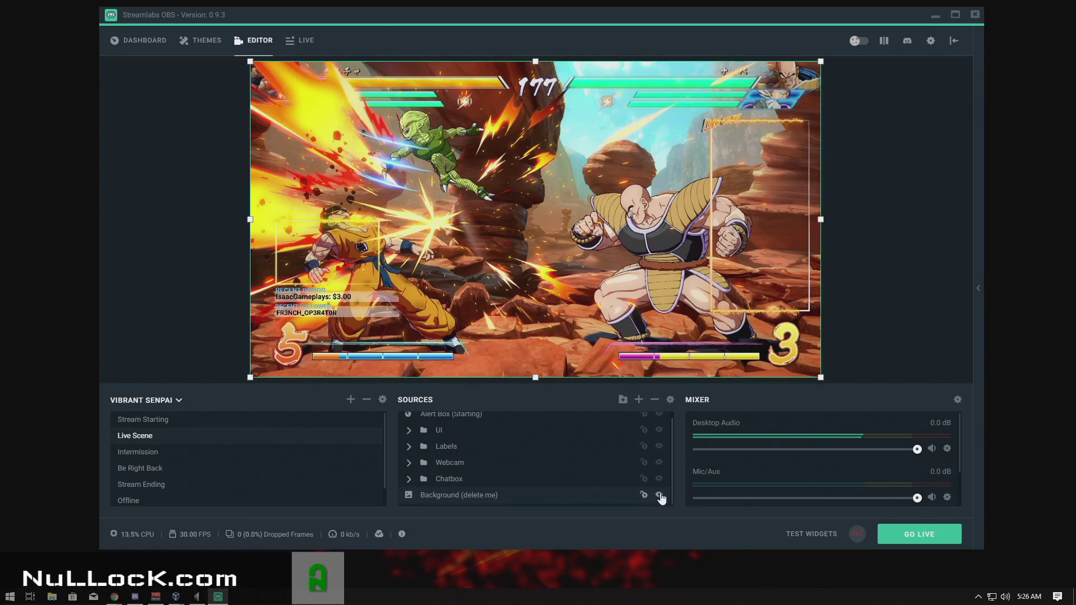
click(658, 494)
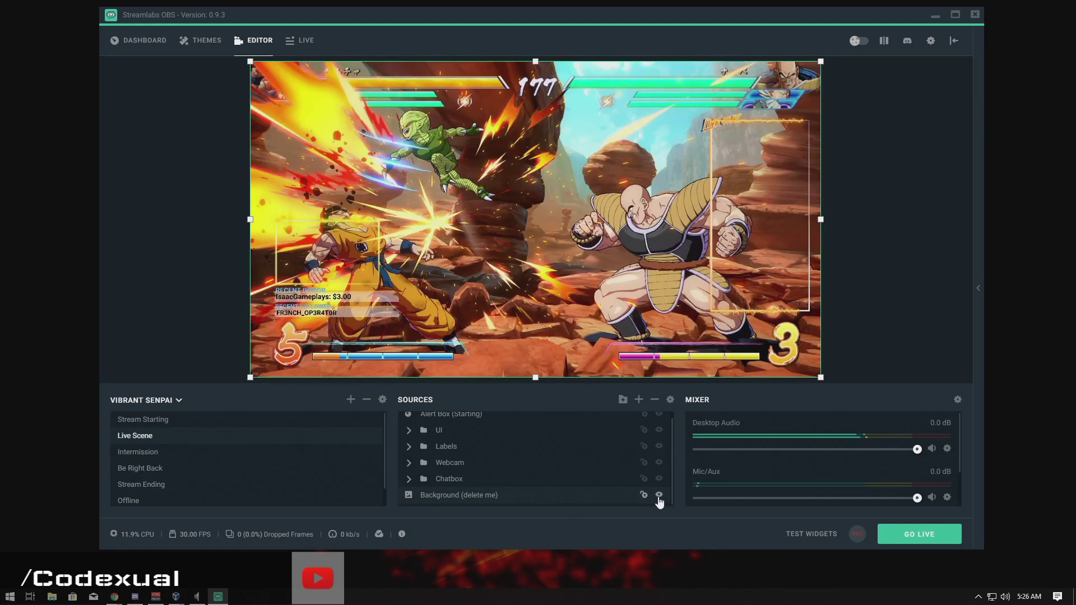
click(658, 495)
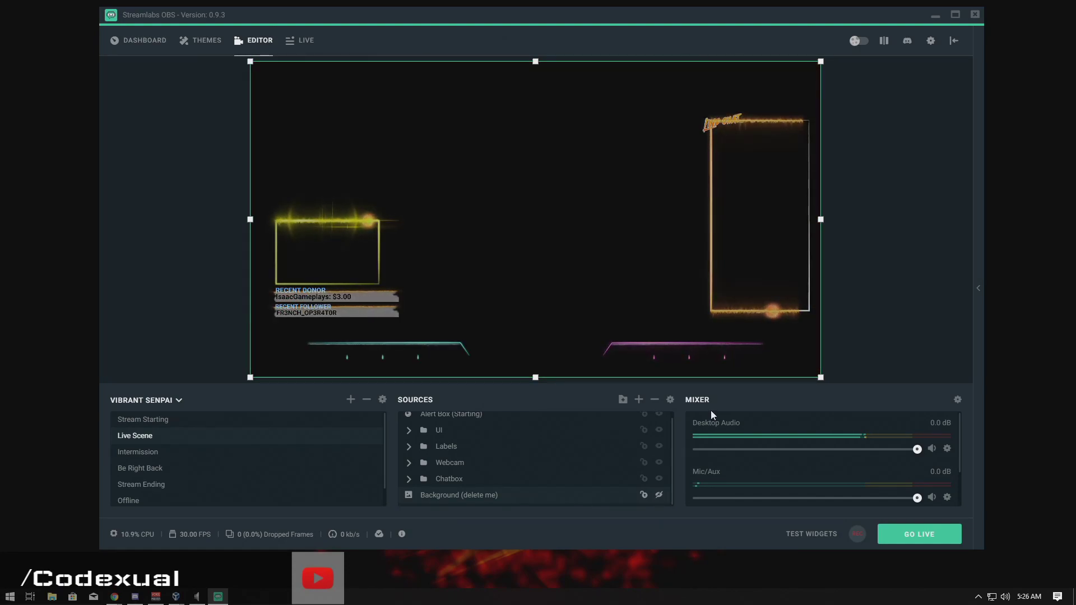
click(388, 349)
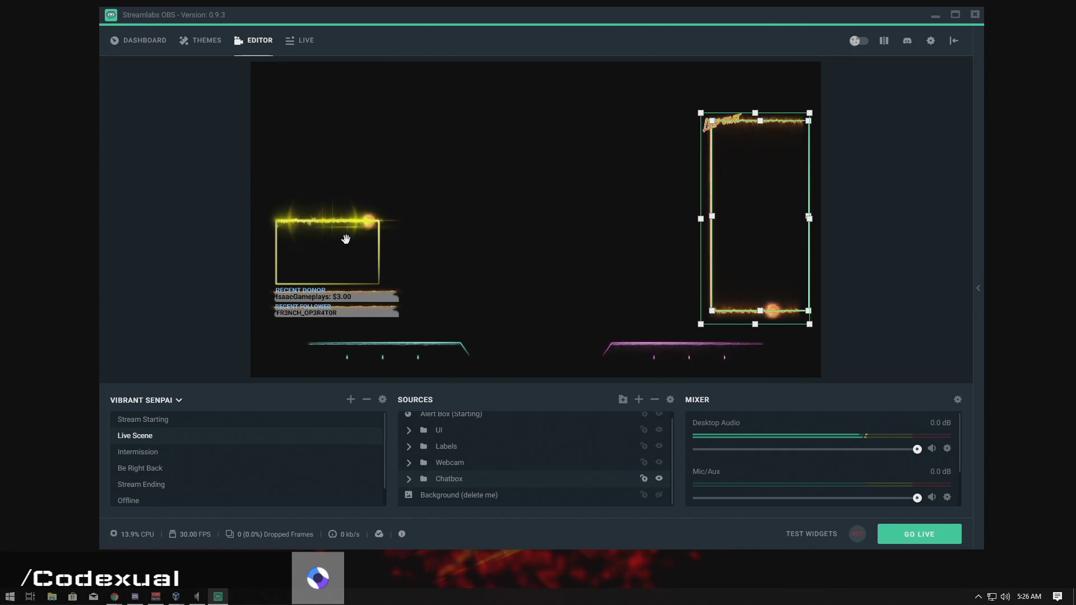
click(327, 252)
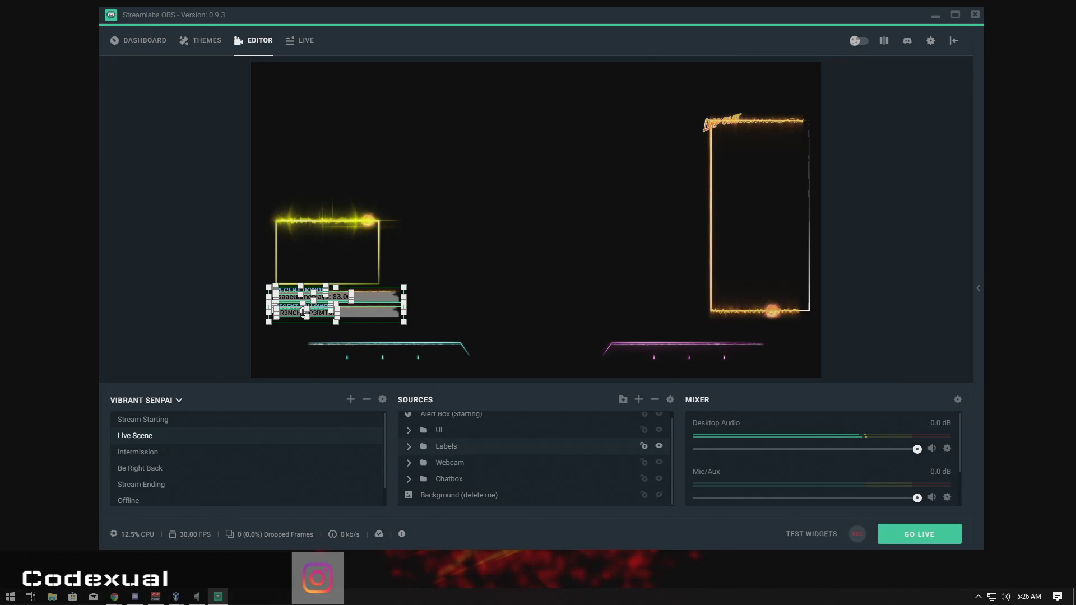
click(450, 419)
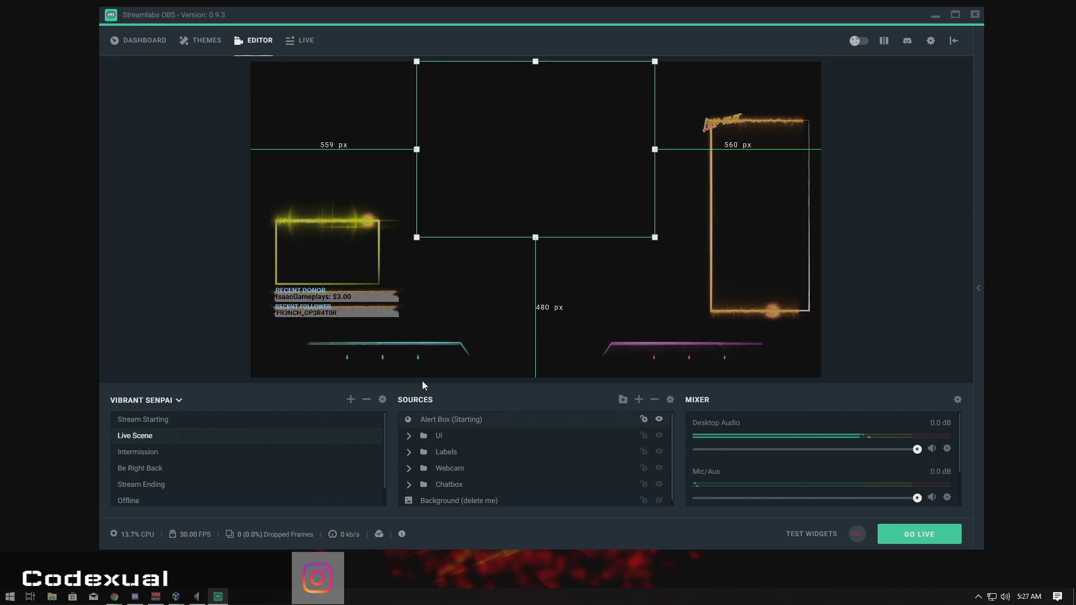
Replay the latest follow event from the Live tab, then return to the Editor.
click(305, 40)
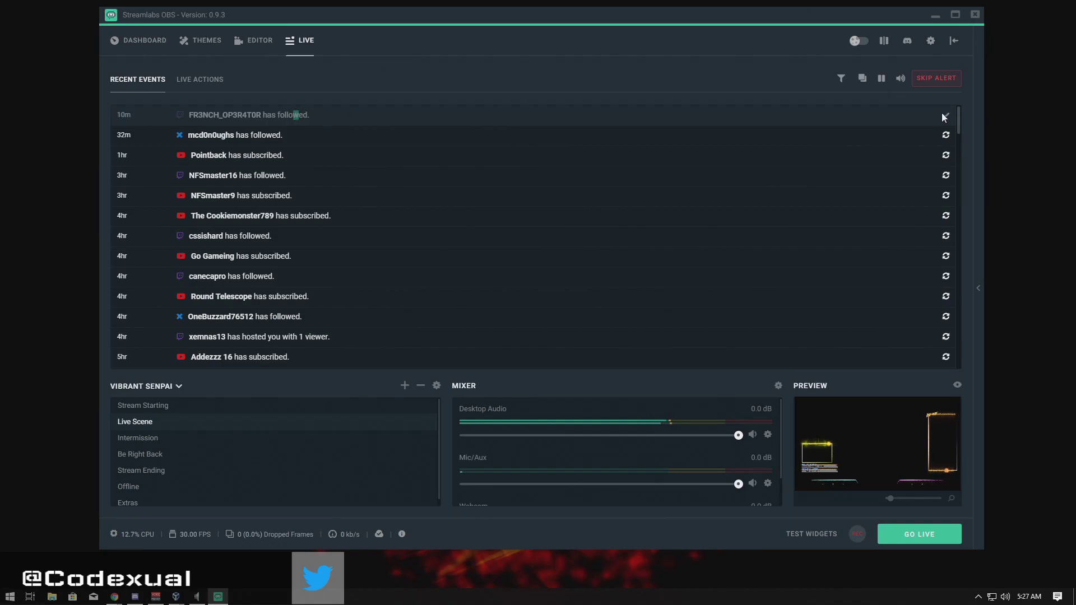
click(259, 40)
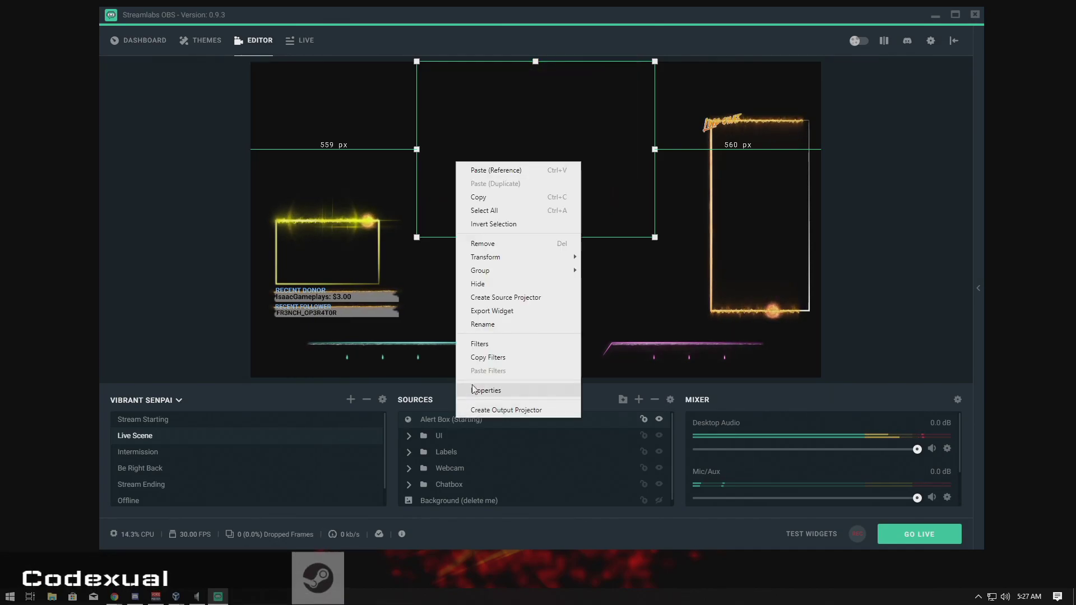
Add a Chroma Key filter to the Alert Box (Starting) source through its Filters window.
click(479, 344)
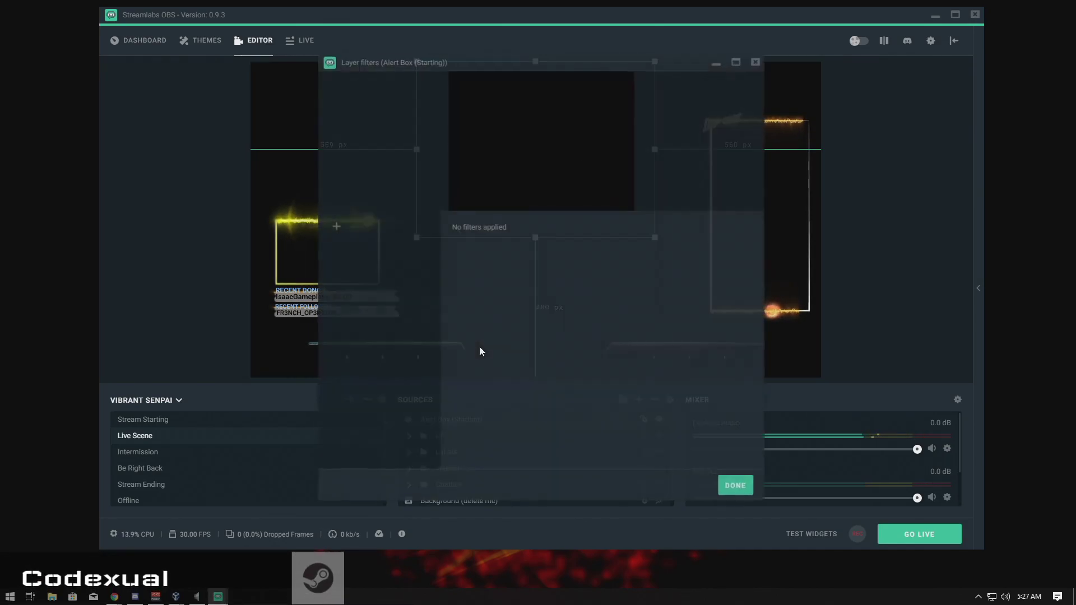
click(337, 227)
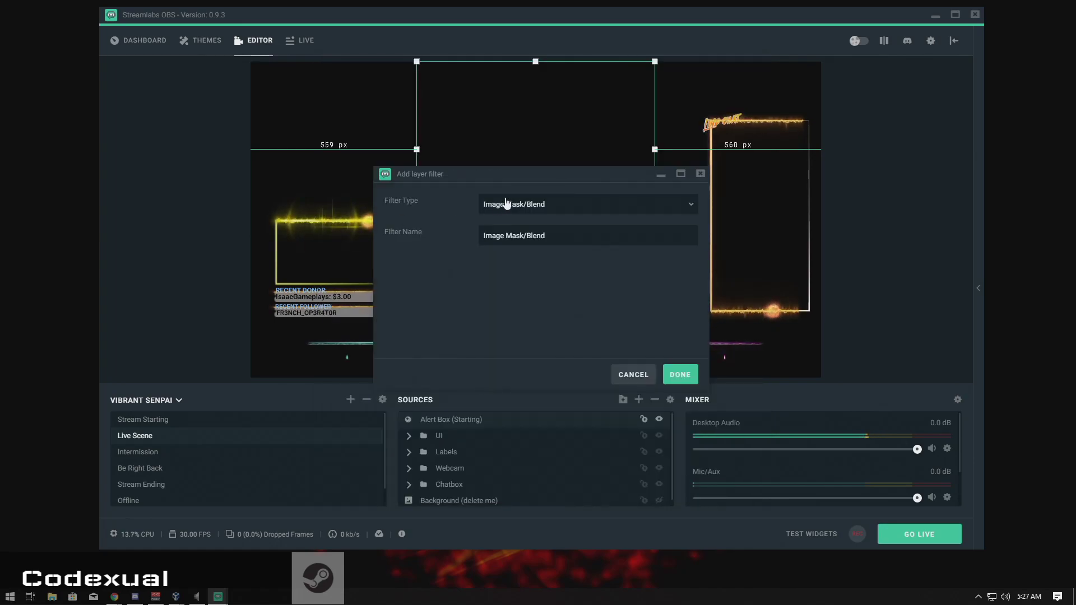
click(585, 204)
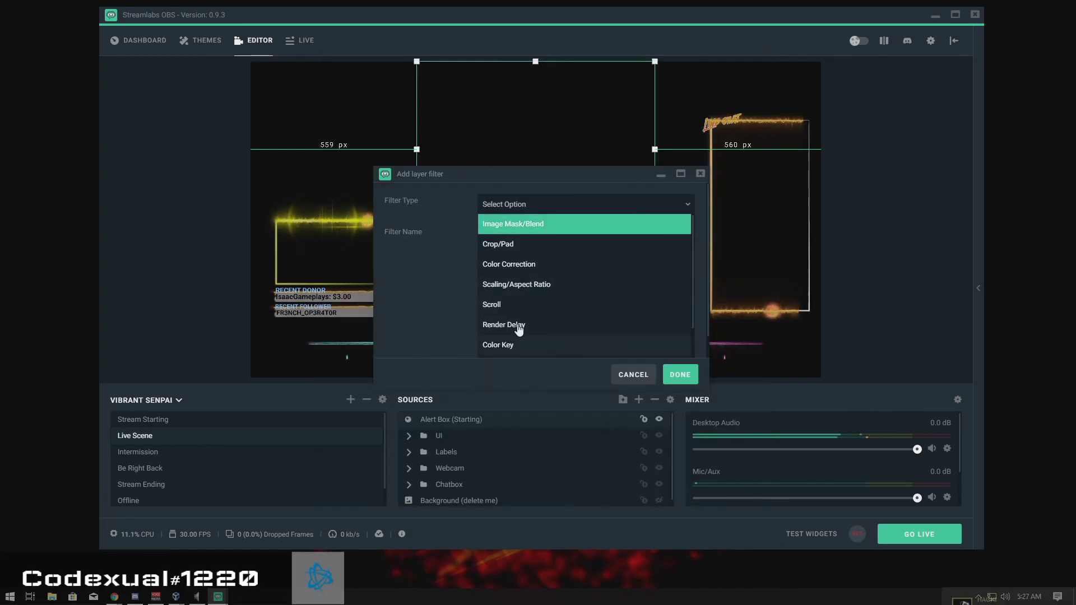
scroll(down, 3)
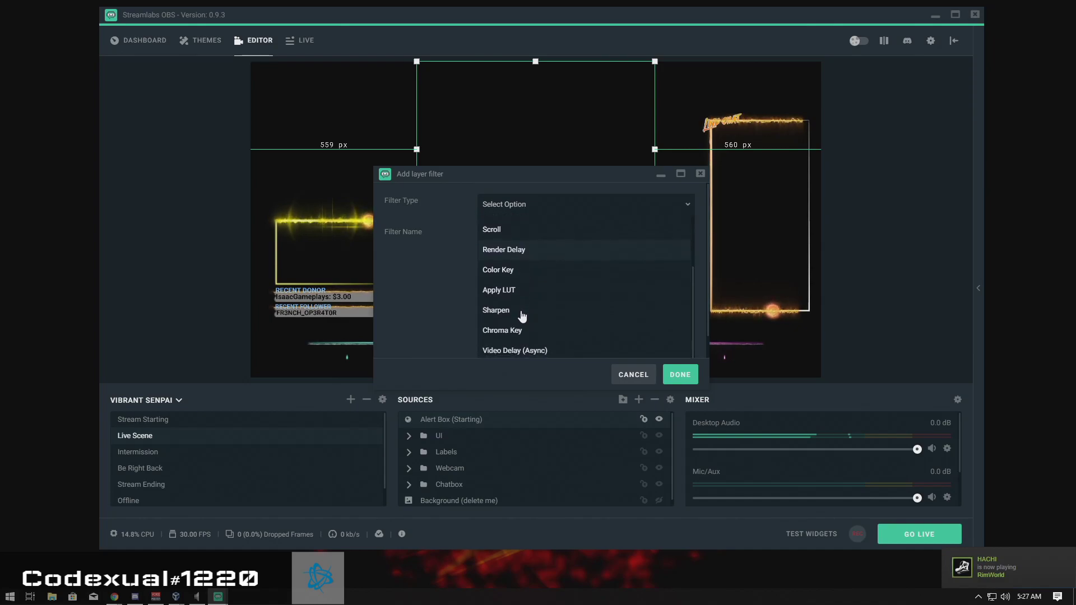
click(501, 331)
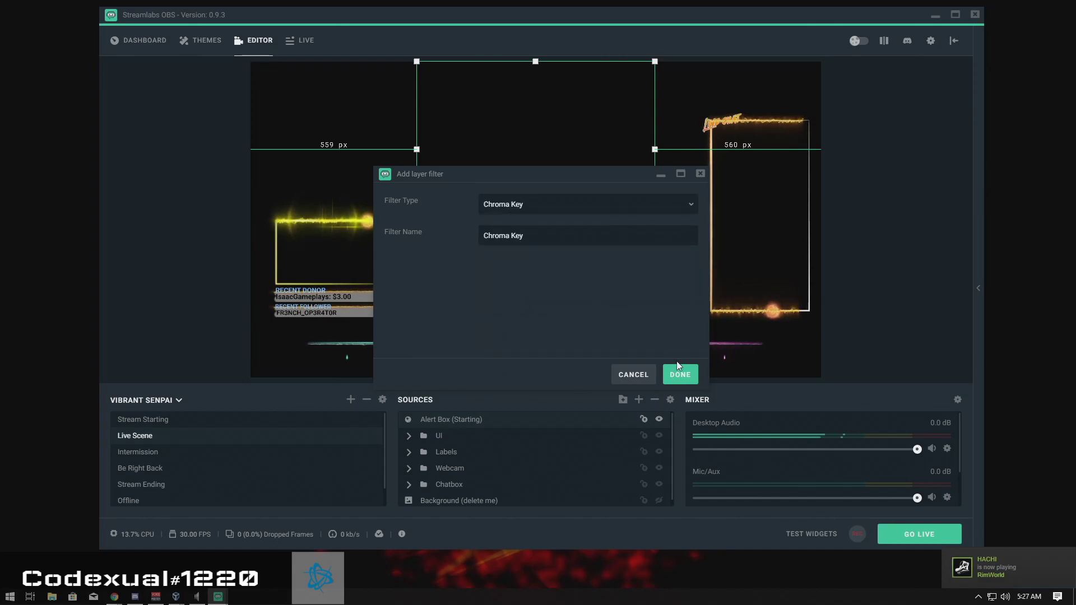
click(679, 373)
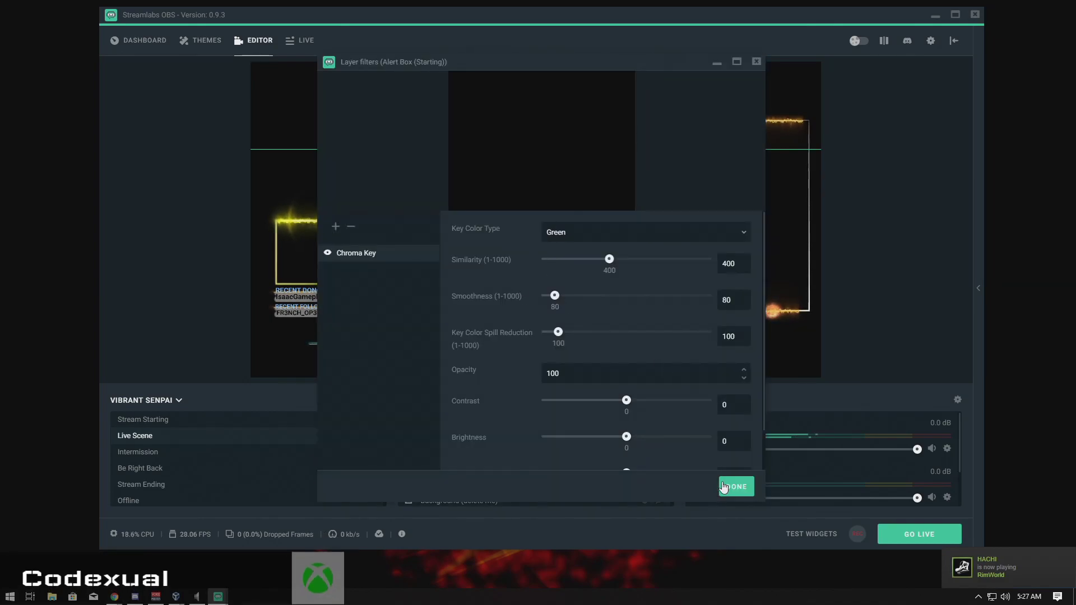
click(735, 486)
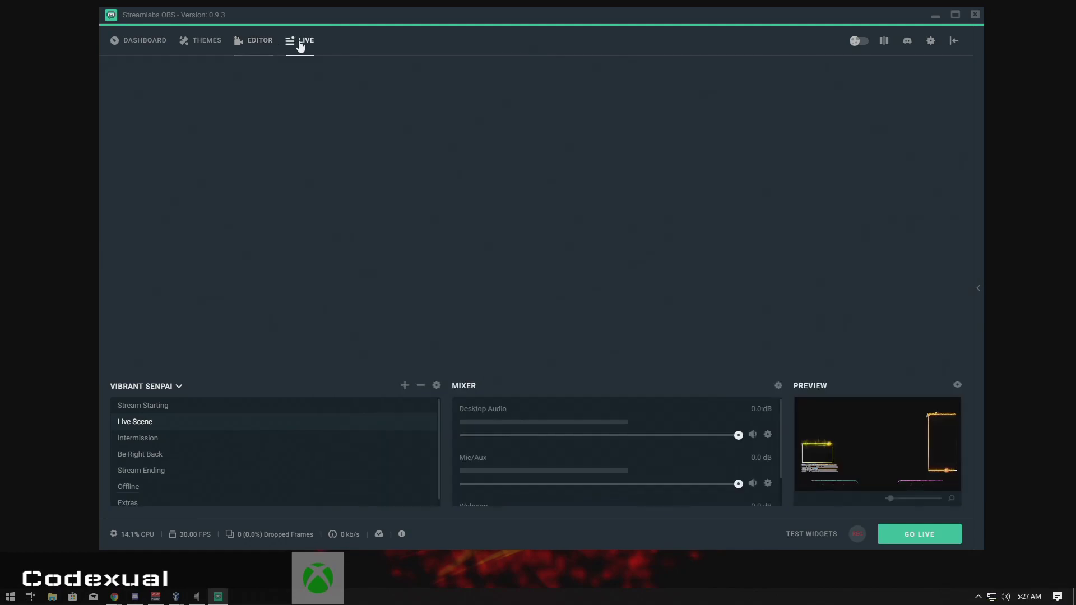
Replay the top follow event on the Live tab, then switch back to the Editor.
click(307, 40)
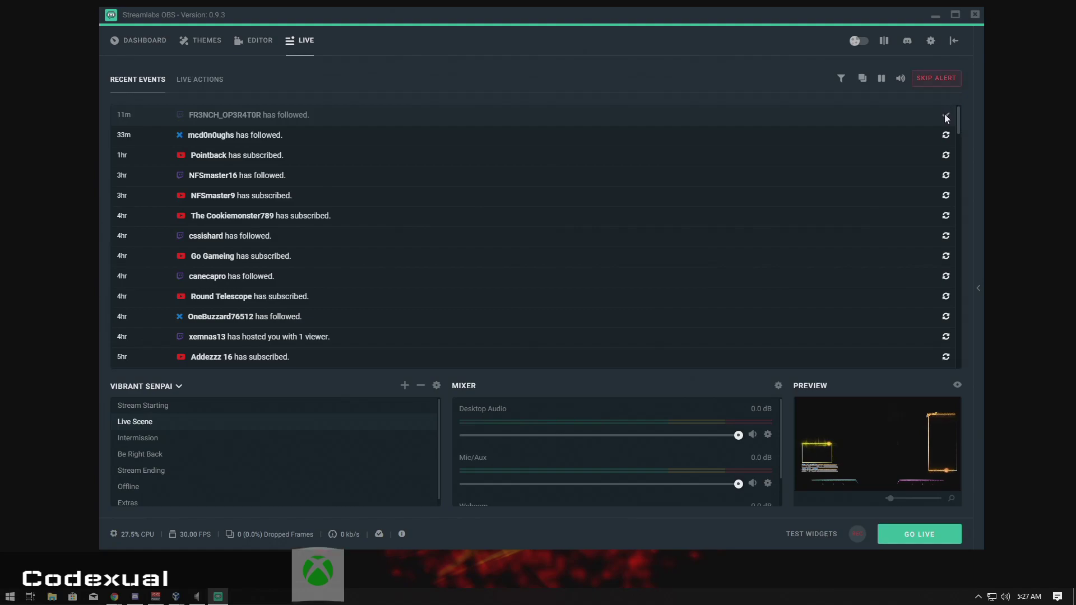
click(260, 40)
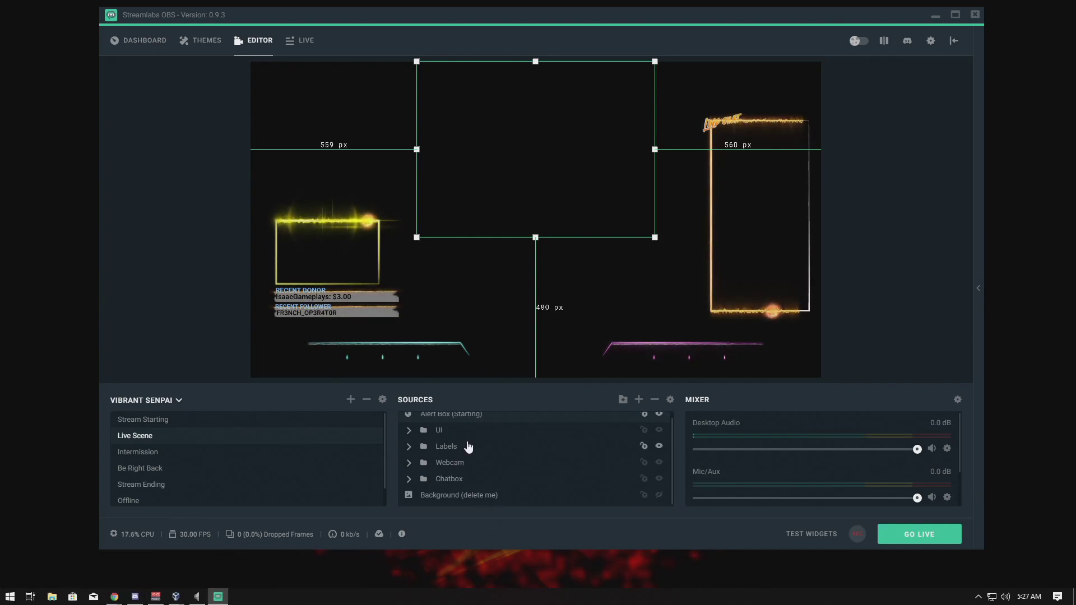
click(205, 40)
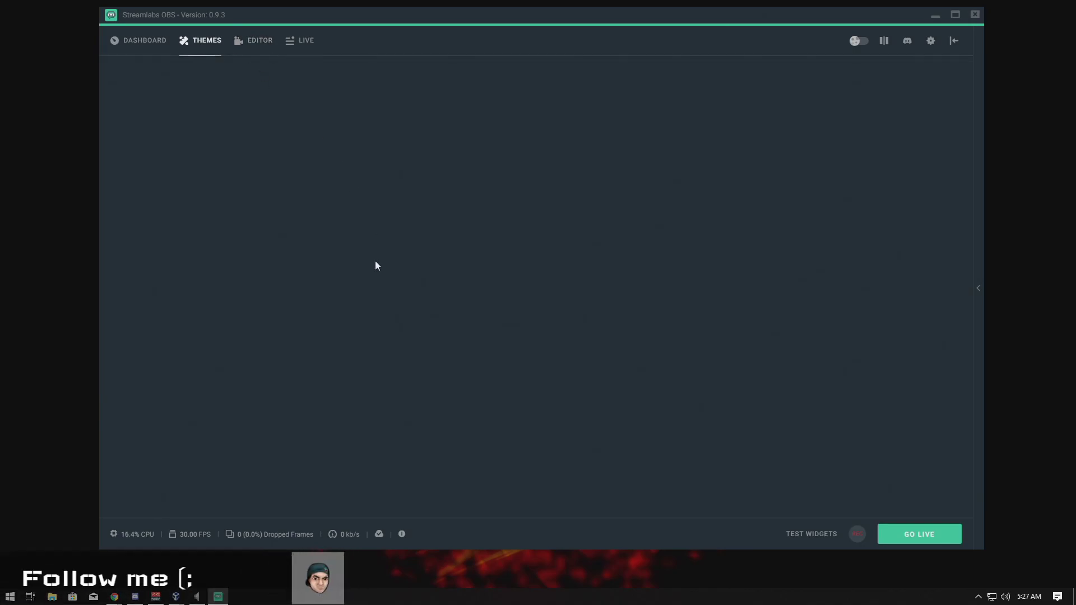
click(206, 40)
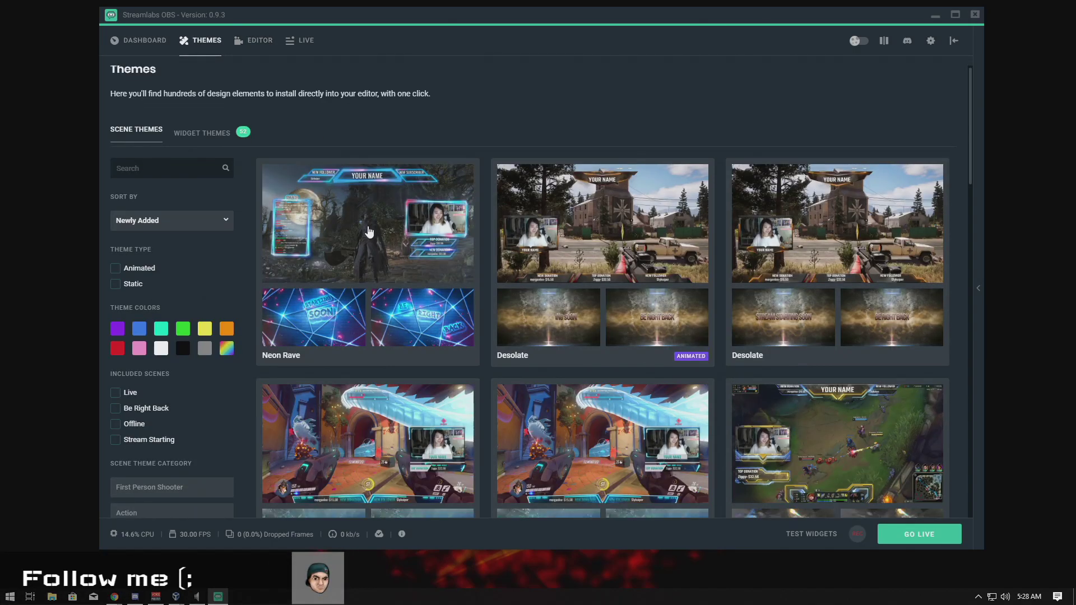
scroll(down, 3)
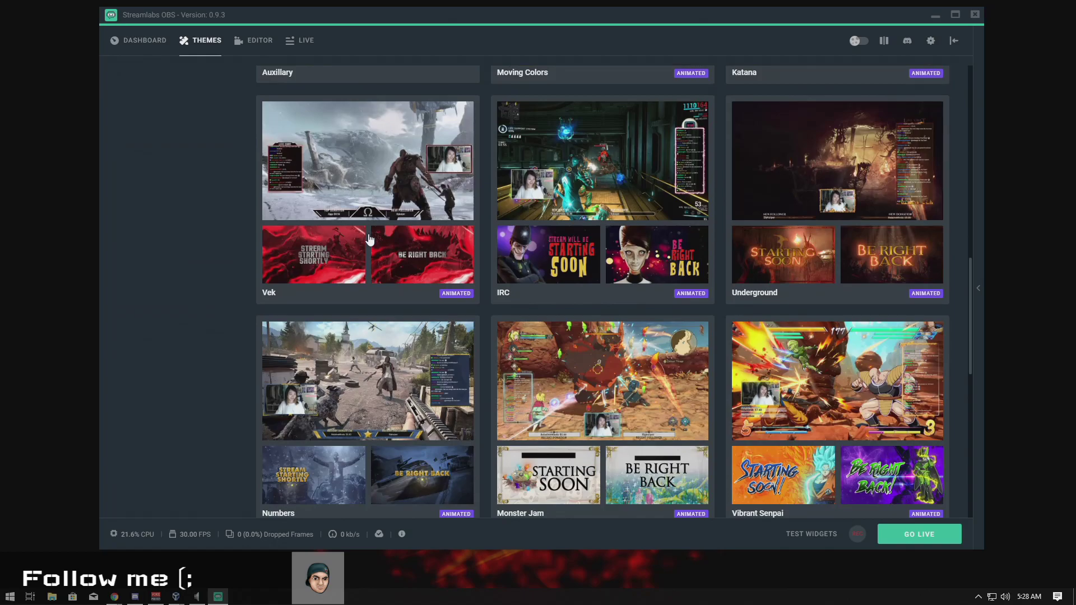
click(259, 40)
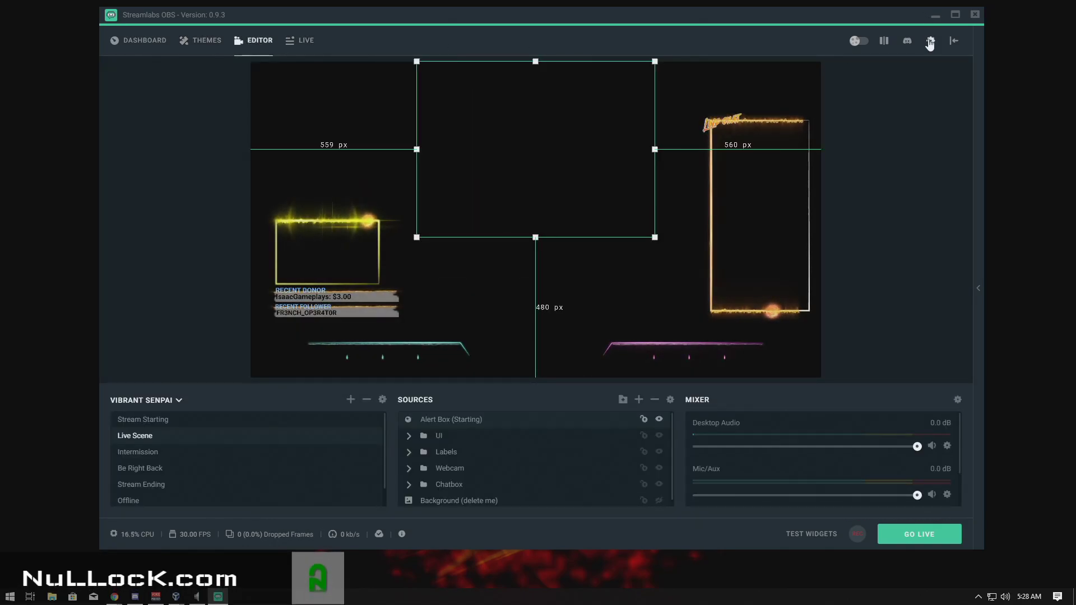
click(929, 40)
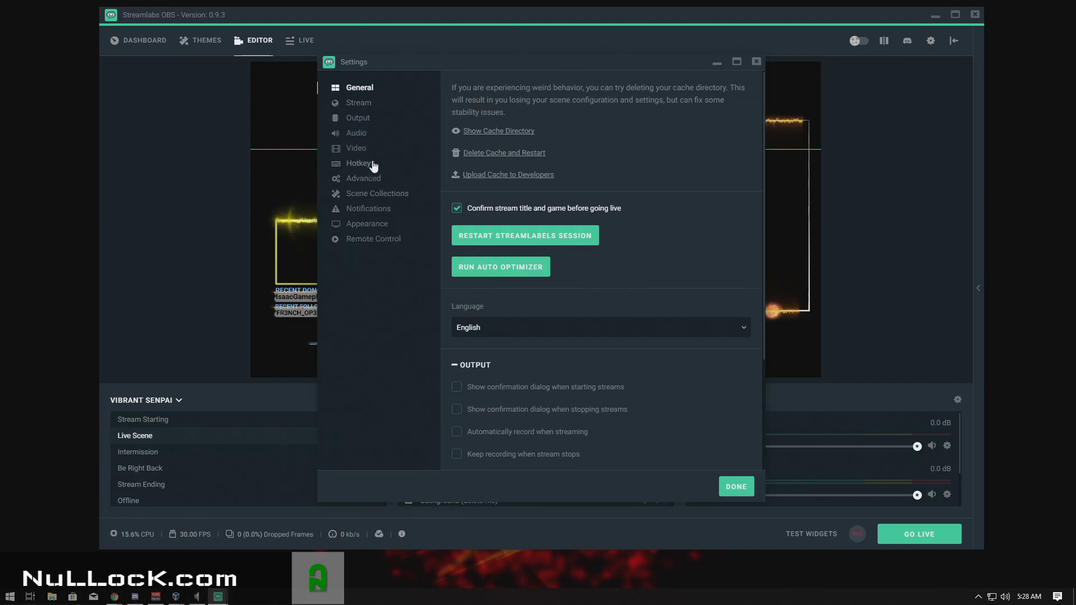
mouse_move(741, 39)
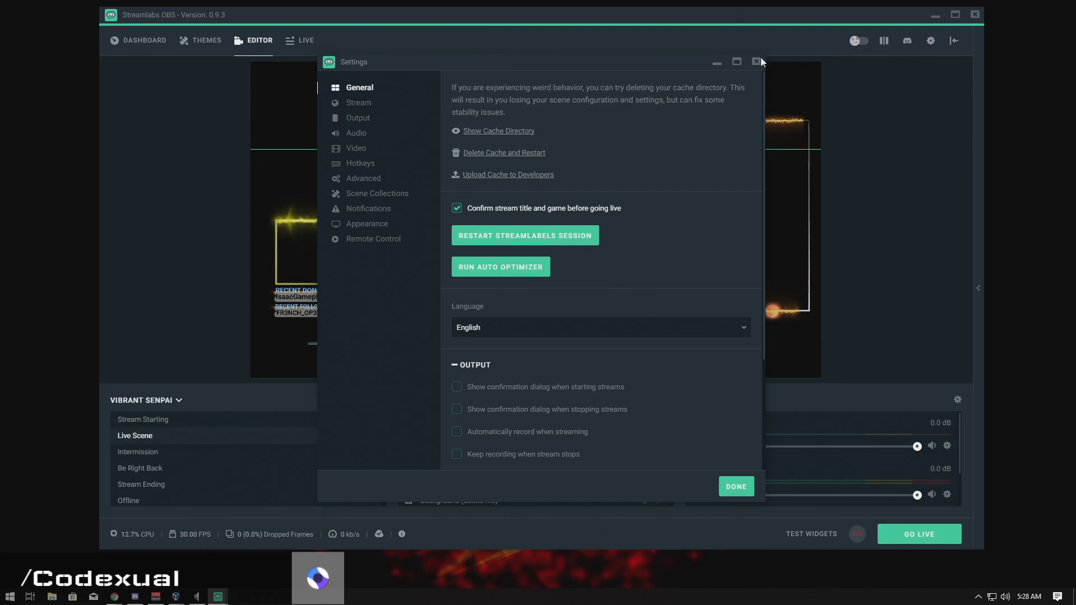
click(759, 62)
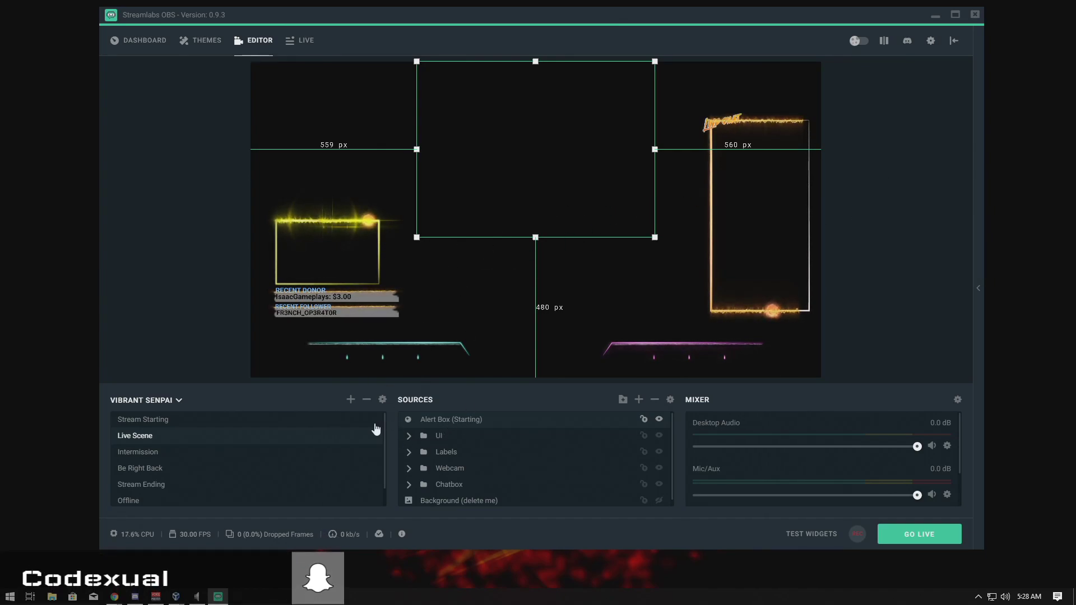
Preview Stream Starting, Live Scene, Be Right Back, Offline, Stream Ending, then Stream Starting again.
click(143, 419)
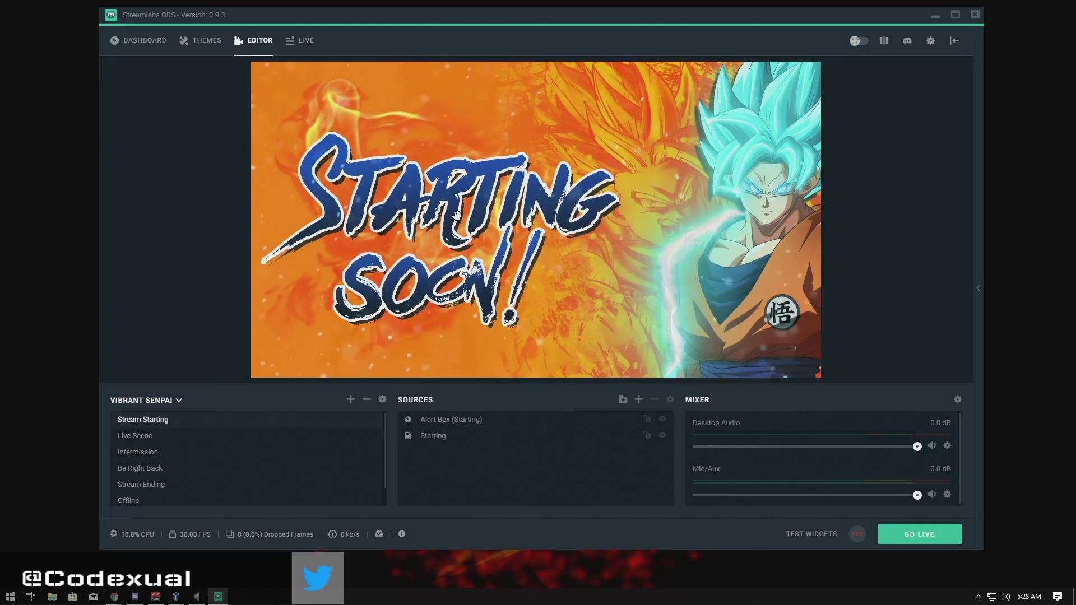
mouse_move(607, 160)
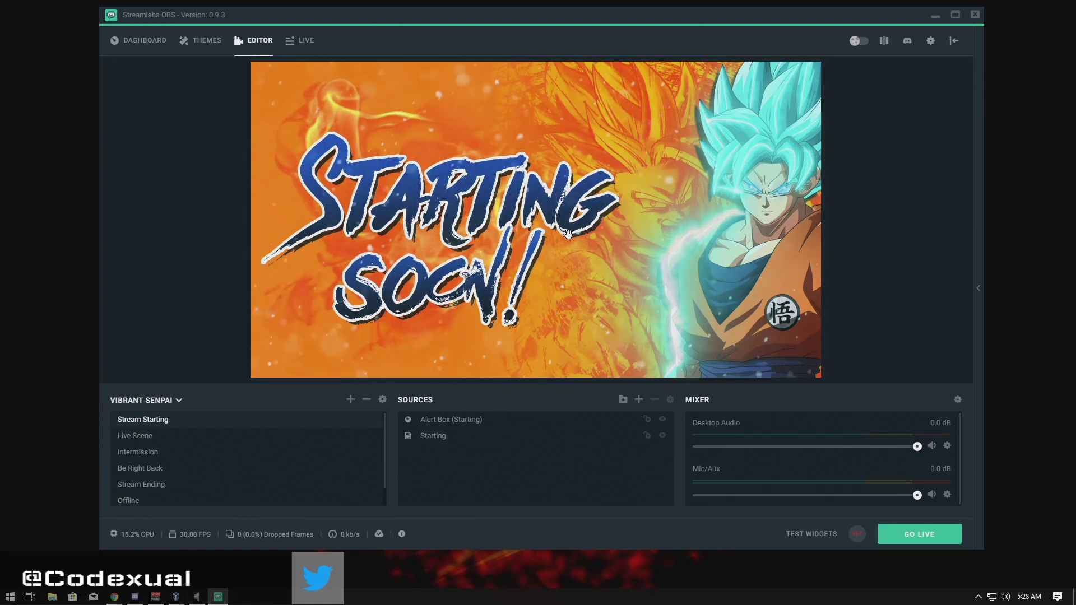
click(135, 435)
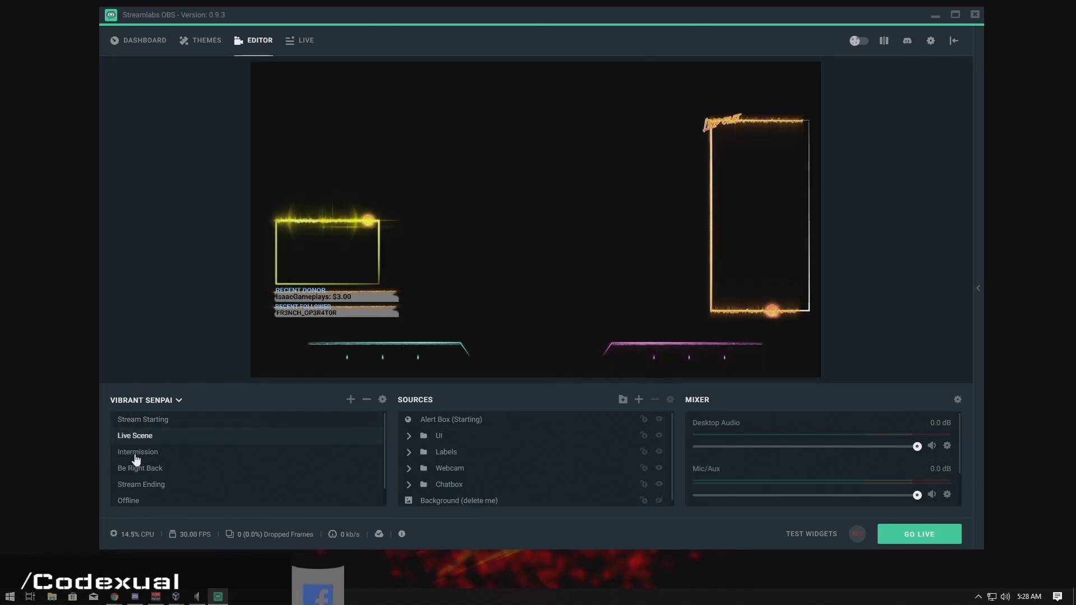
click(140, 468)
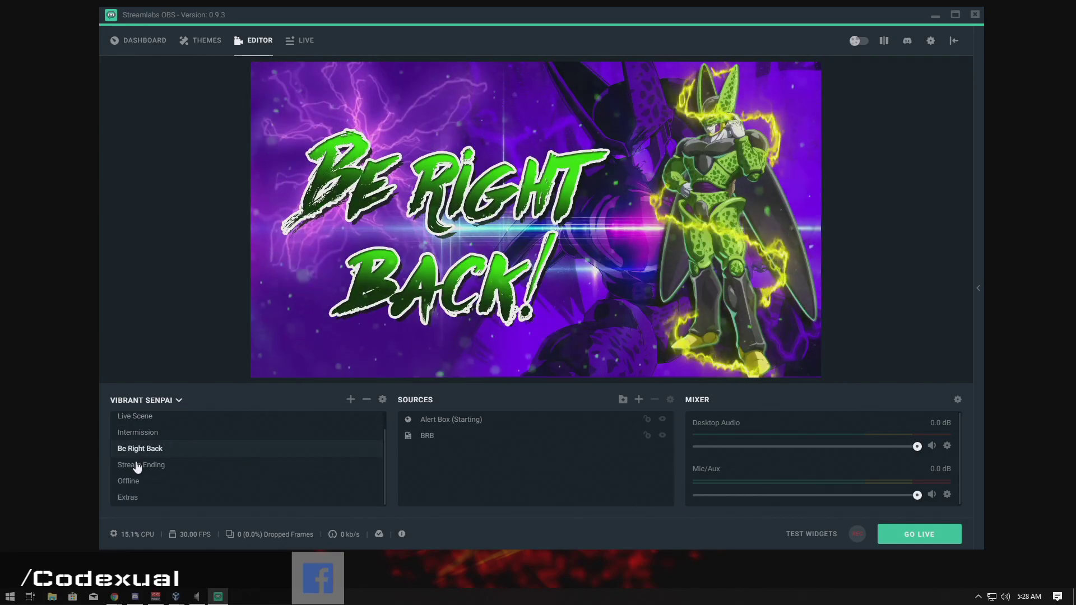
click(129, 481)
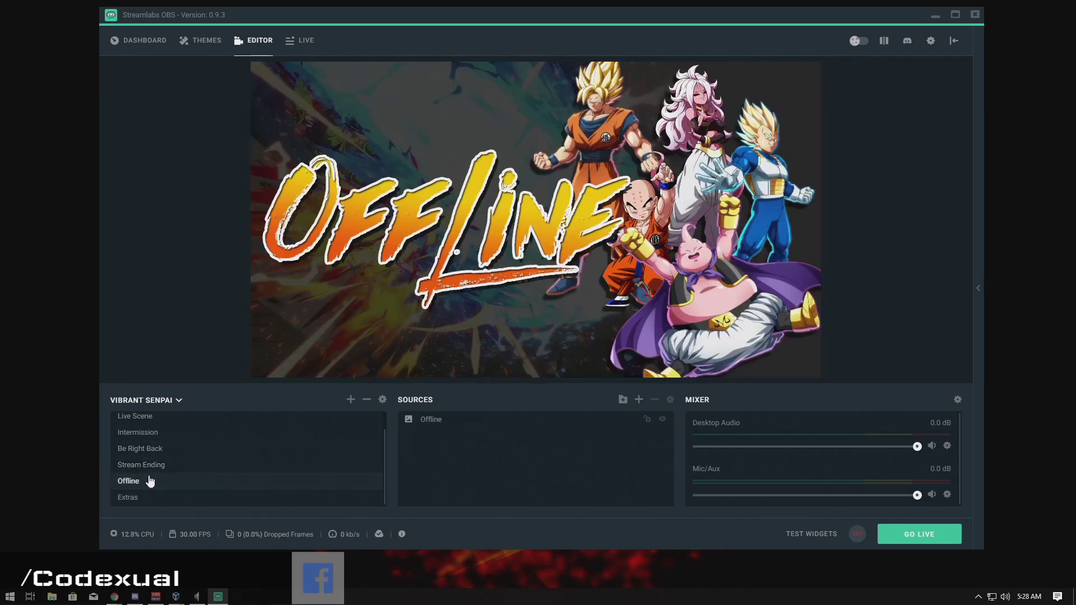
click(141, 465)
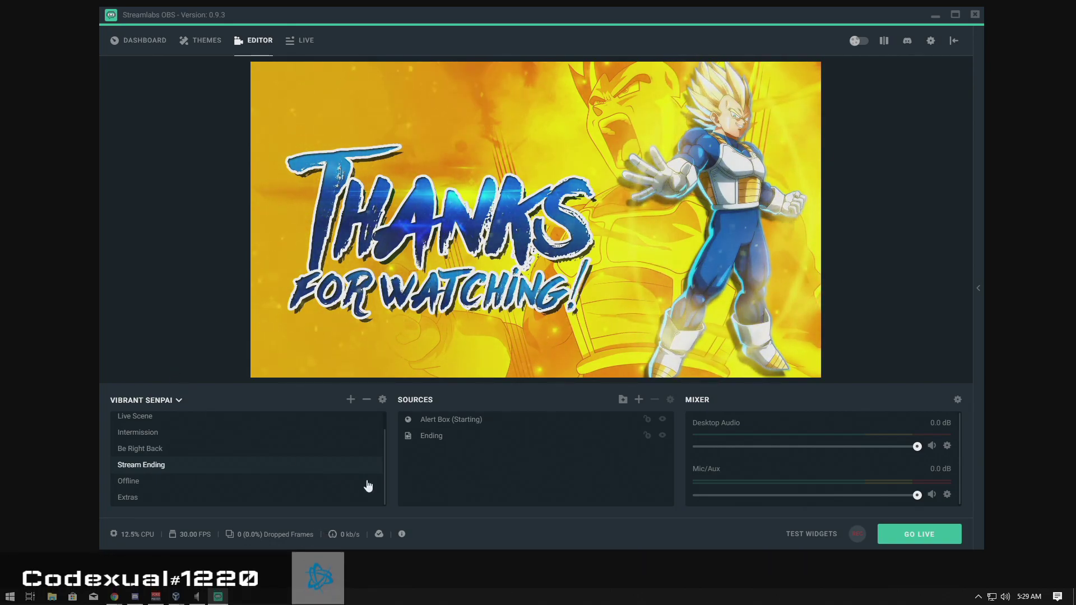
click(143, 419)
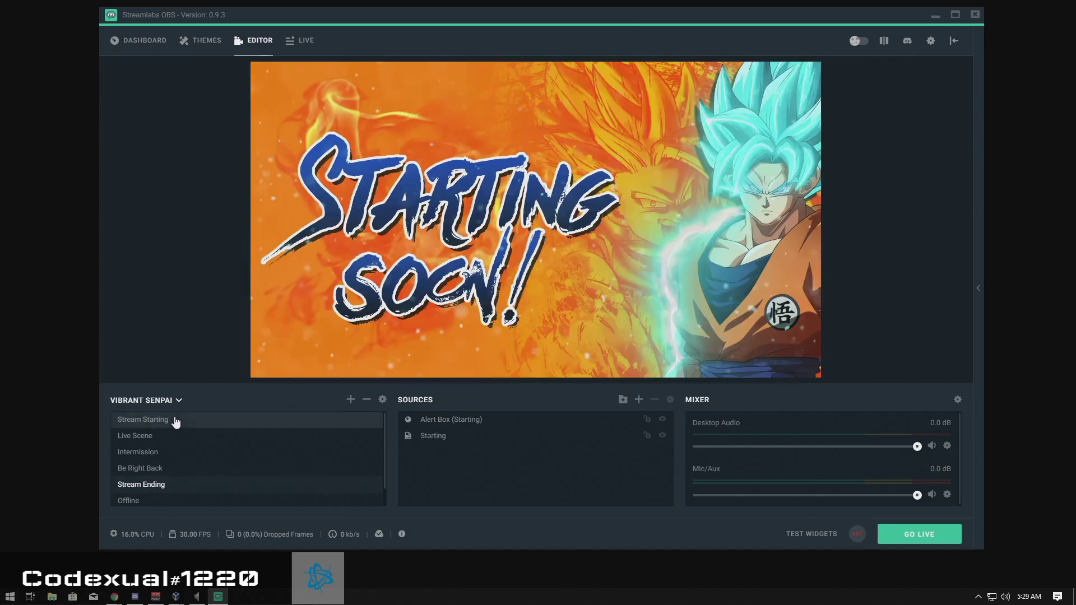
click(142, 420)
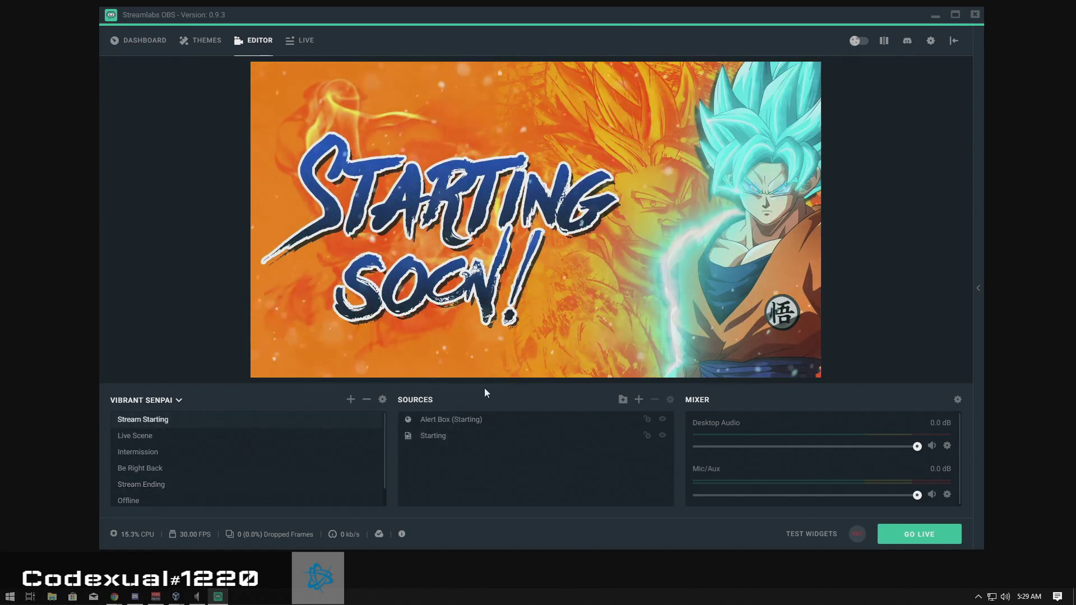